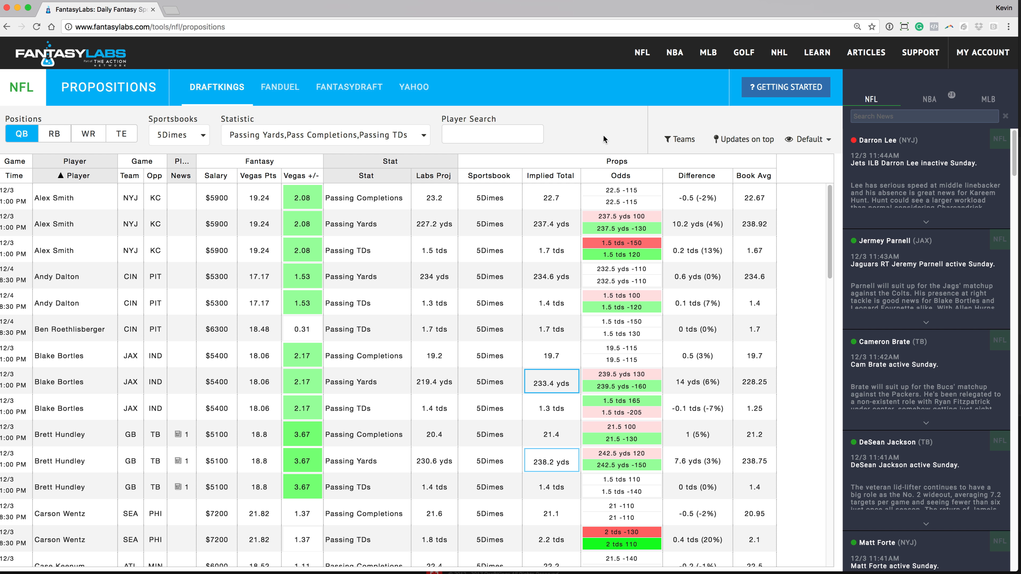
pyautogui.moveTo(595, 128)
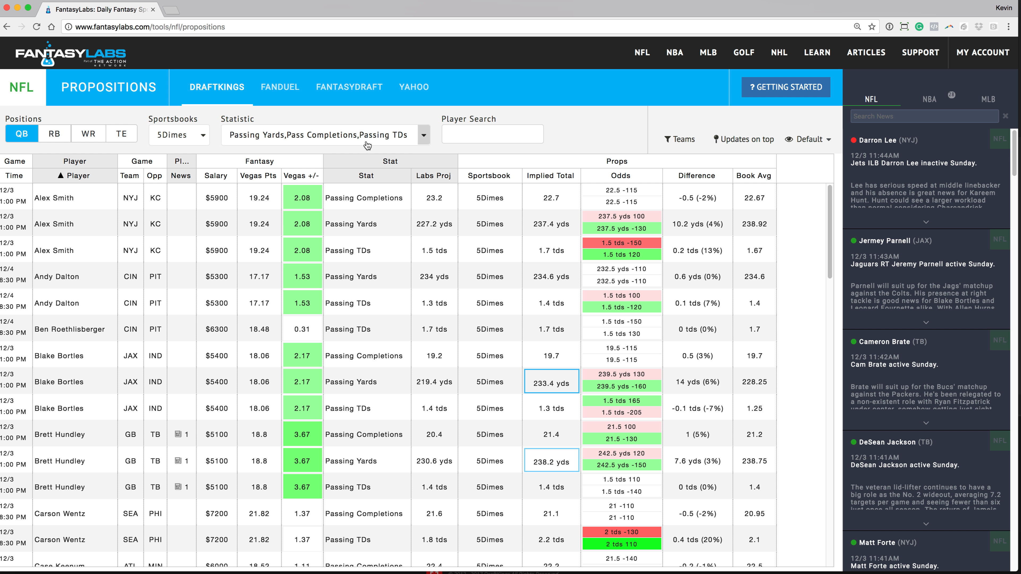
pyautogui.moveTo(282, 132)
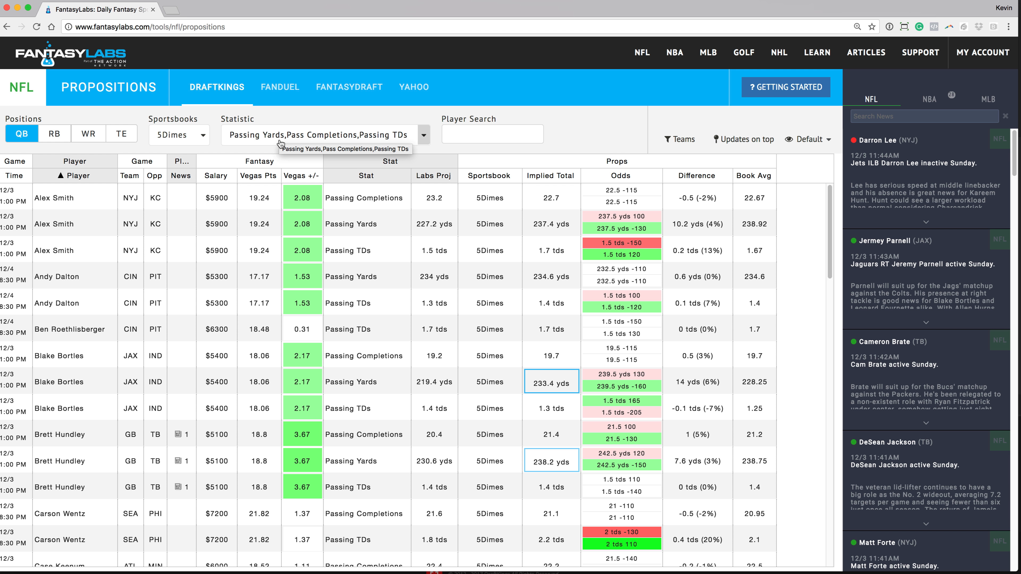
pyautogui.moveTo(556, 195)
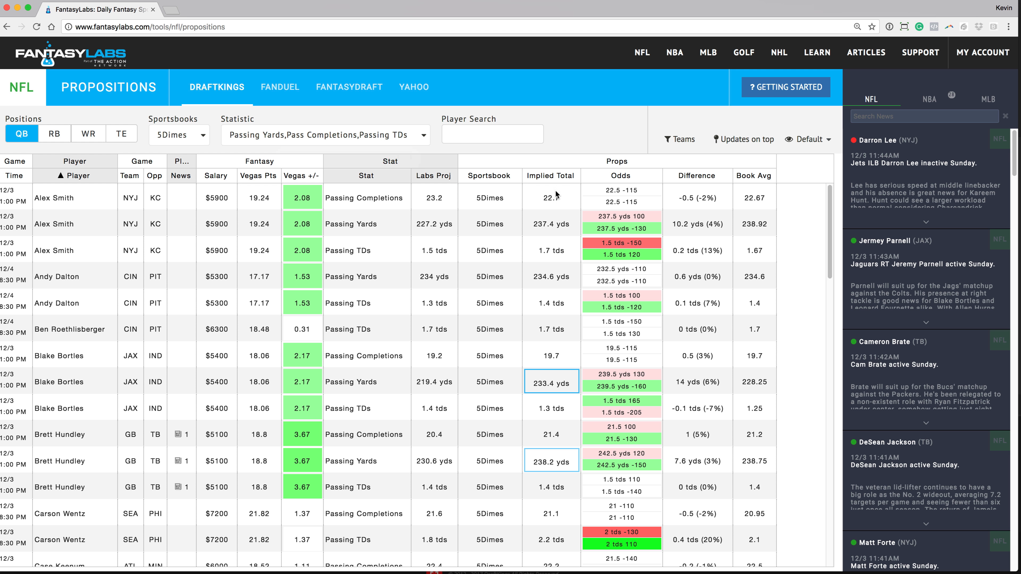
pyautogui.moveTo(31, 146)
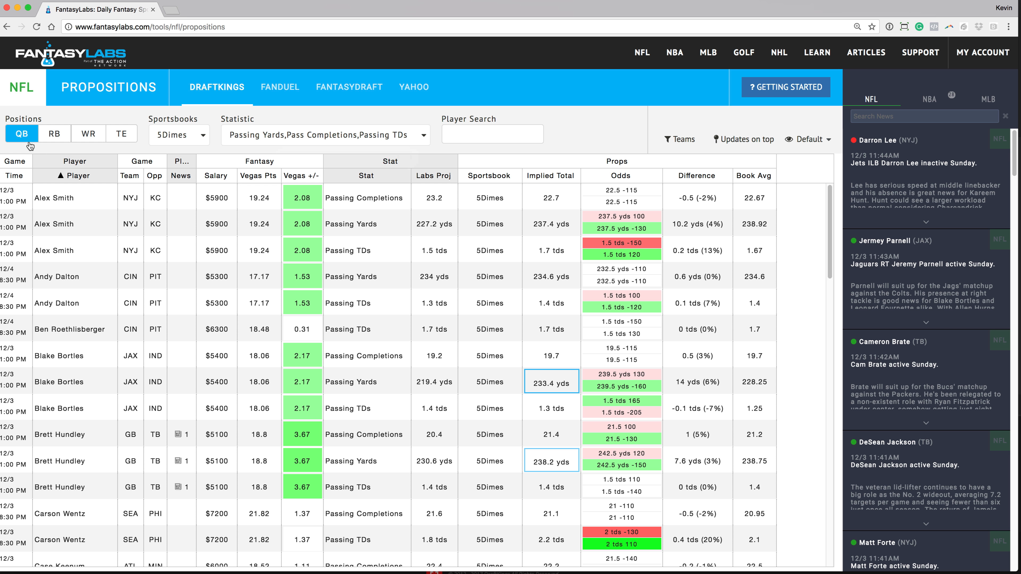
pyautogui.moveTo(90, 137)
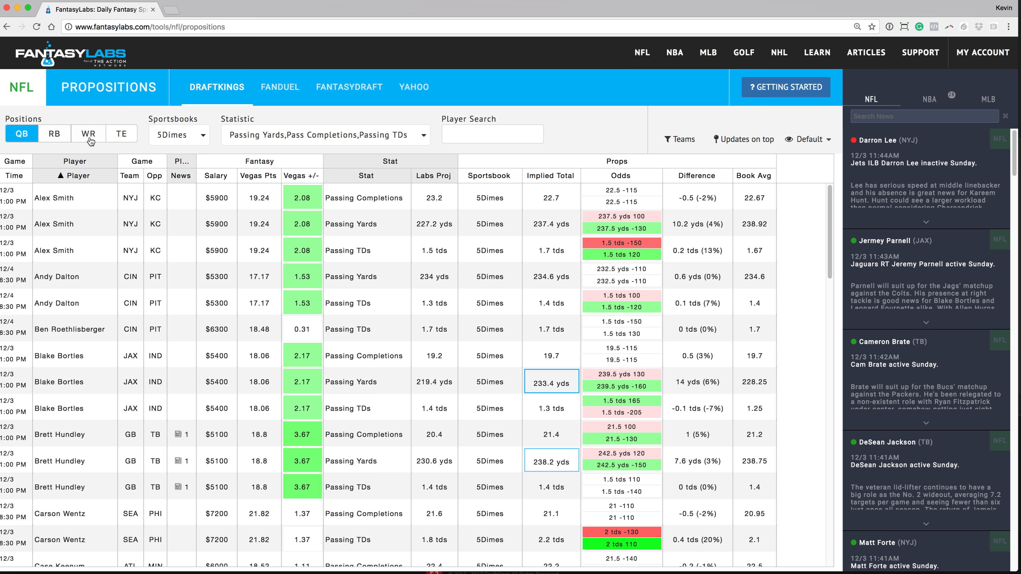
# - Review the Sportsbook and Statistic filter lists and sort the props by Difference, largest first
pyautogui.click(203, 135)
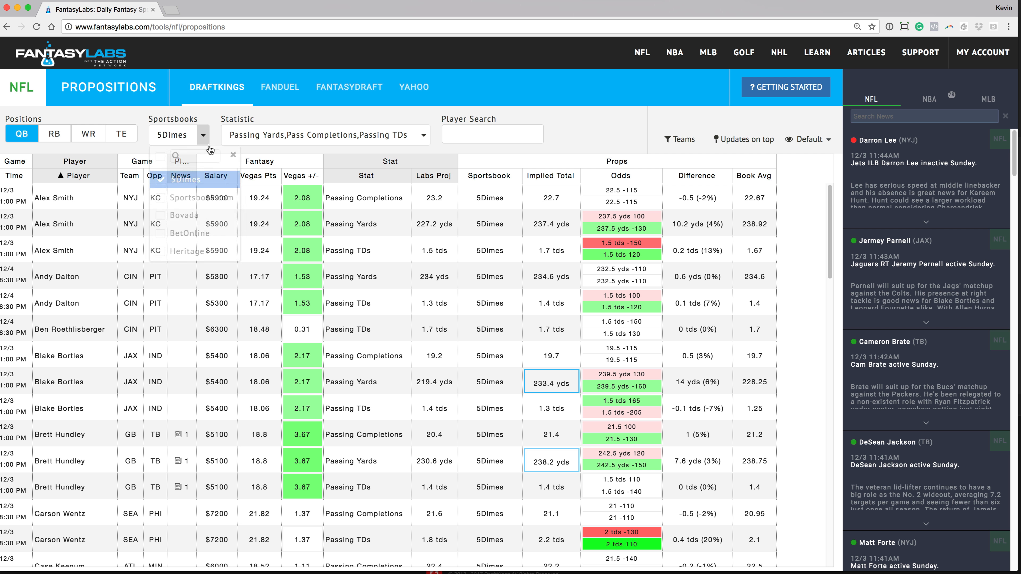
pyautogui.click(202, 135)
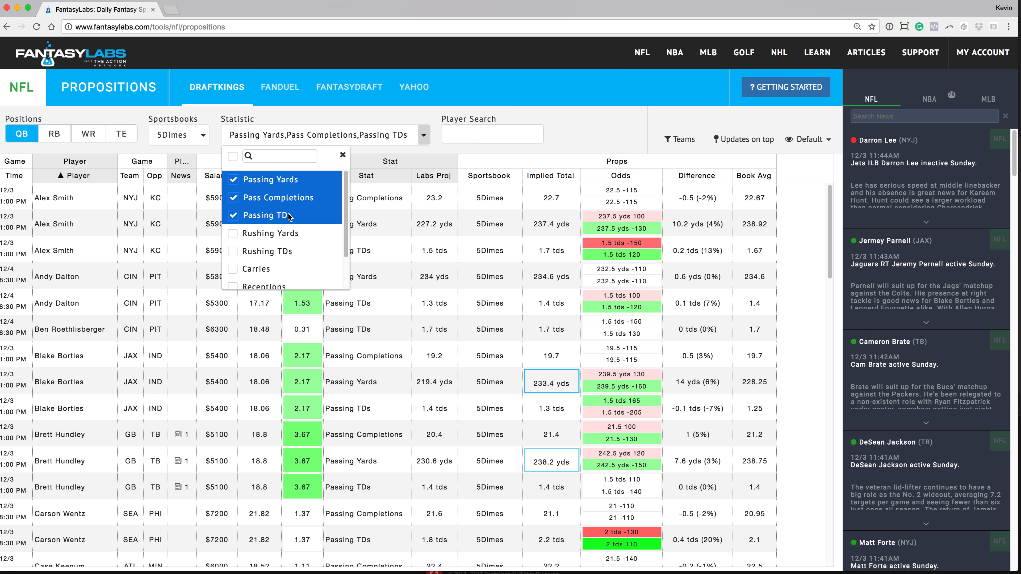
pyautogui.moveTo(276, 186)
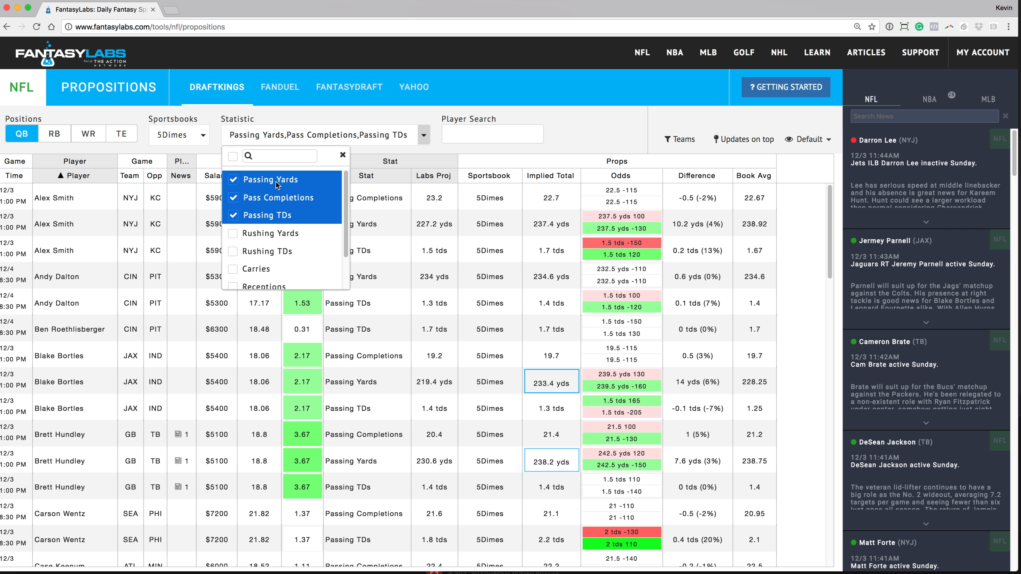
pyautogui.moveTo(582, 119)
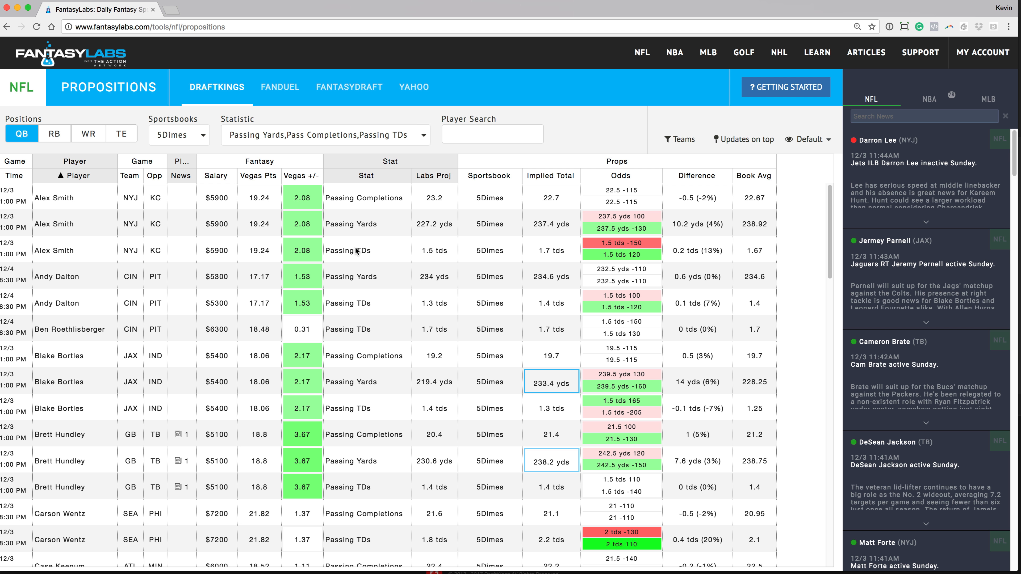
pyautogui.moveTo(521, 220)
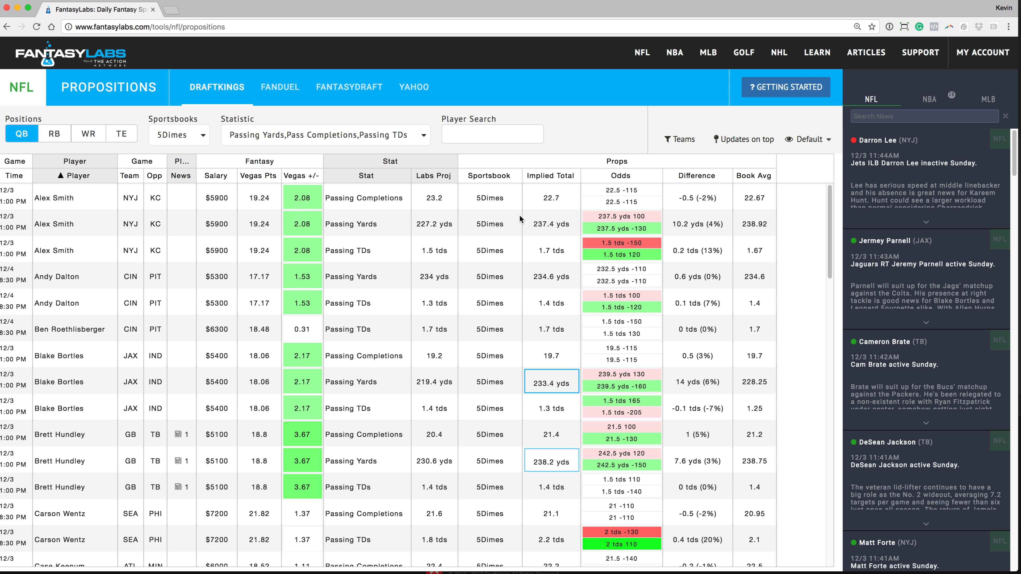
pyautogui.moveTo(565, 206)
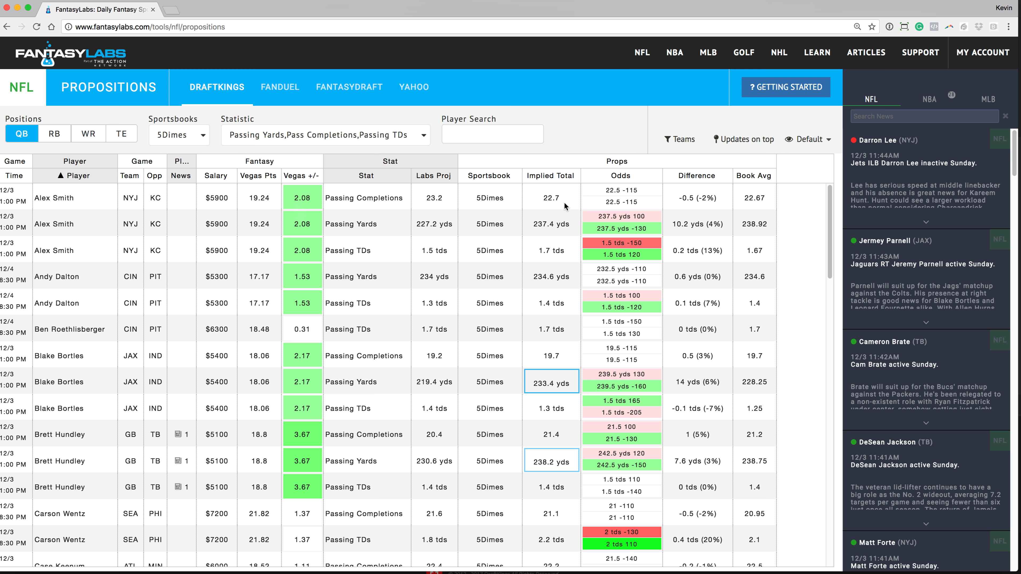
pyautogui.moveTo(527, 285)
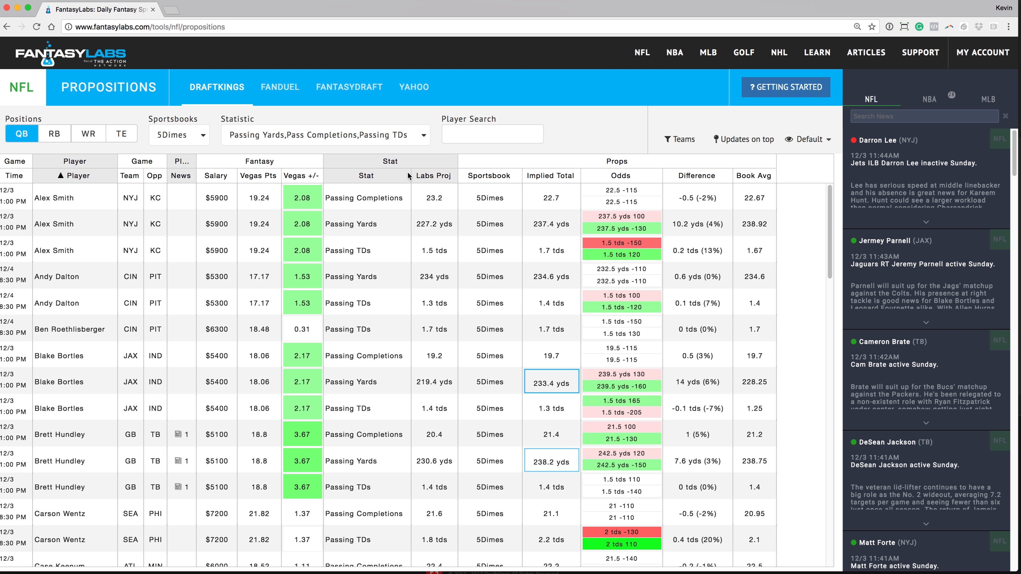
pyautogui.moveTo(349, 218)
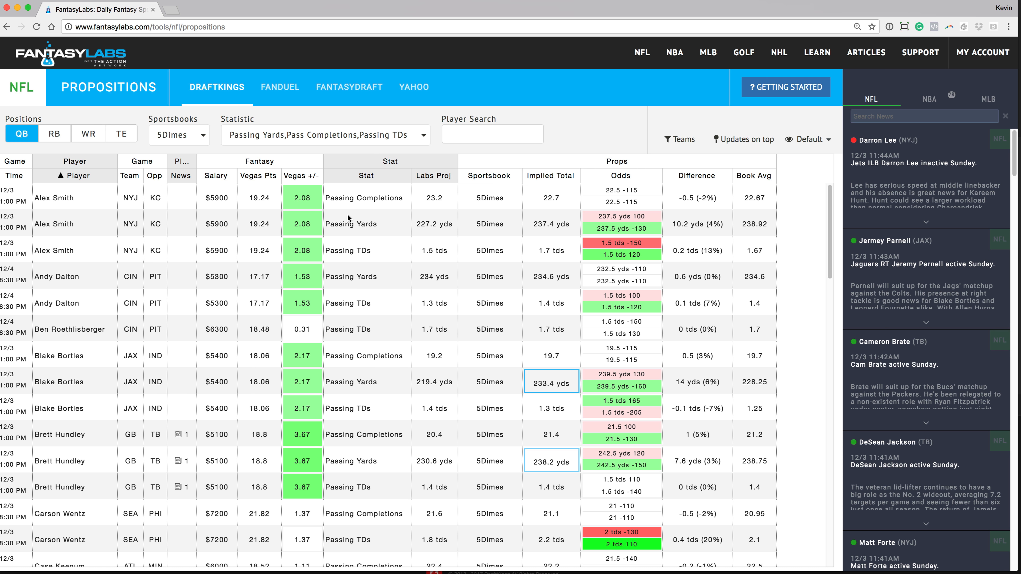
pyautogui.moveTo(486, 171)
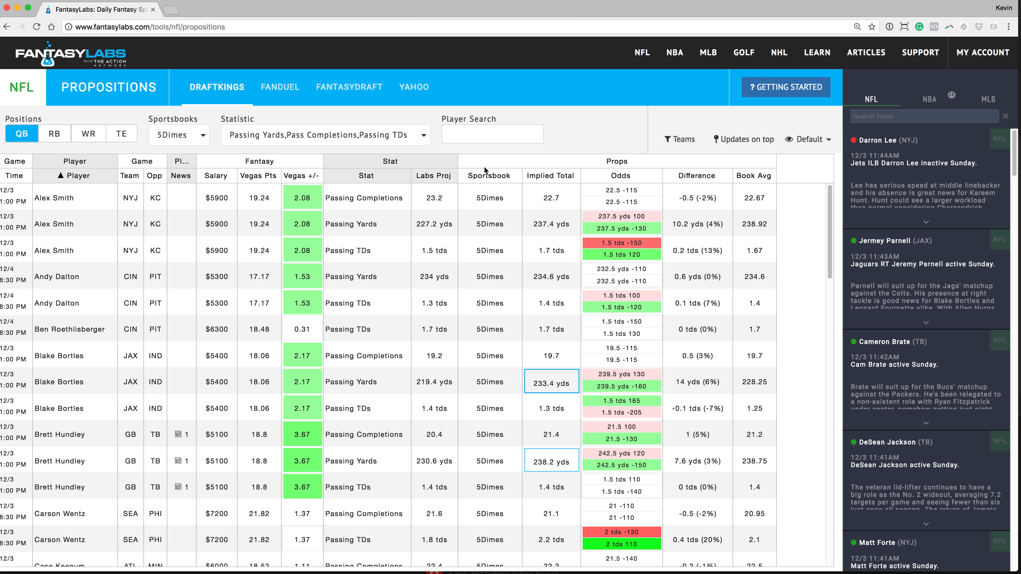
pyautogui.moveTo(465, 176)
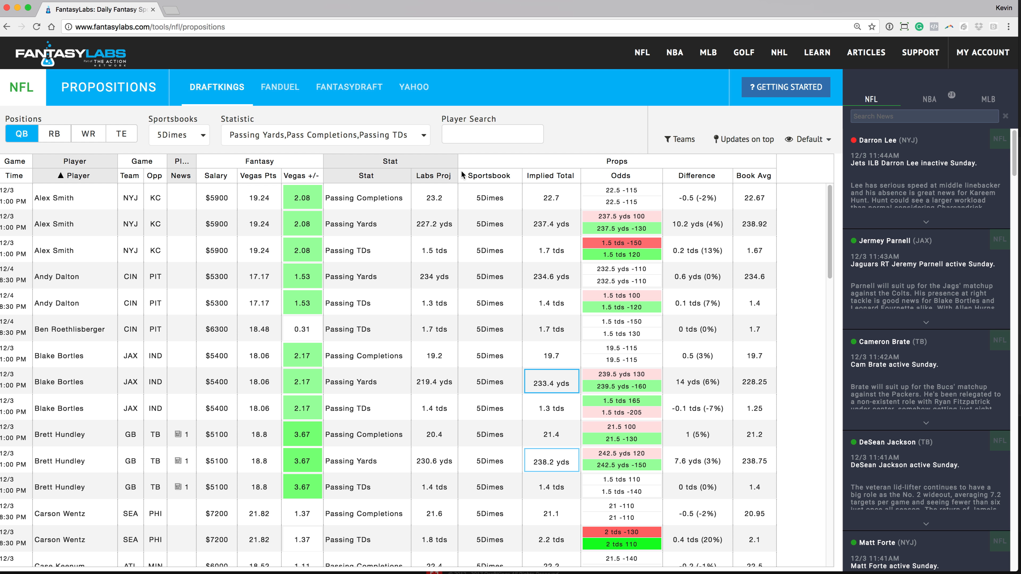
pyautogui.moveTo(459, 170)
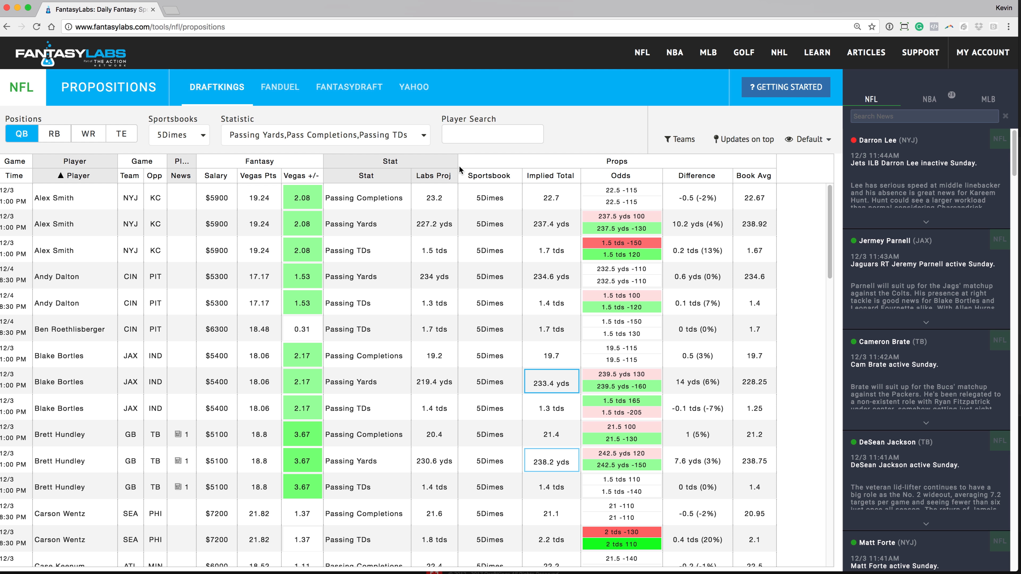
pyautogui.moveTo(461, 171)
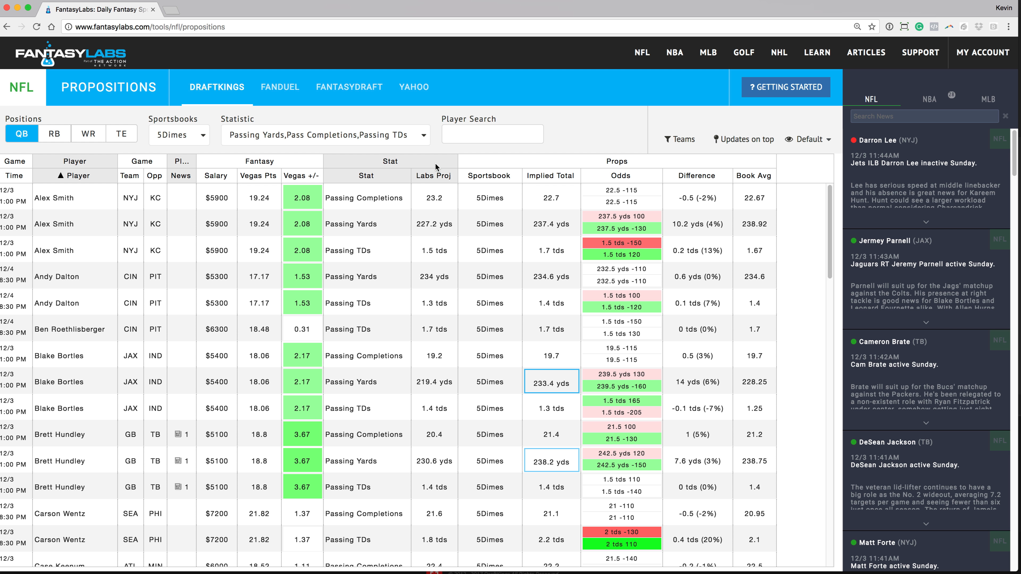
pyautogui.moveTo(562, 183)
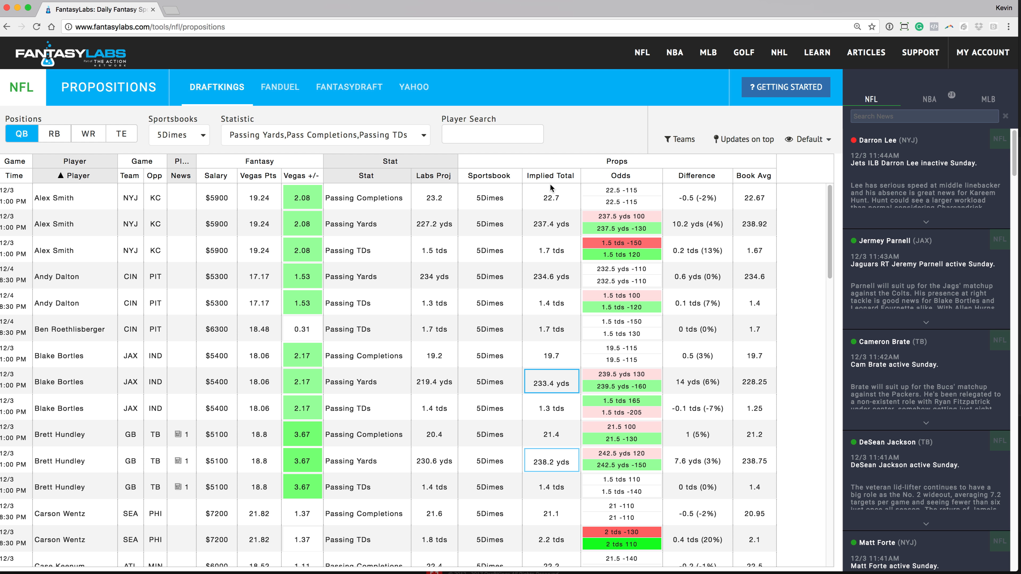
pyautogui.moveTo(550, 176)
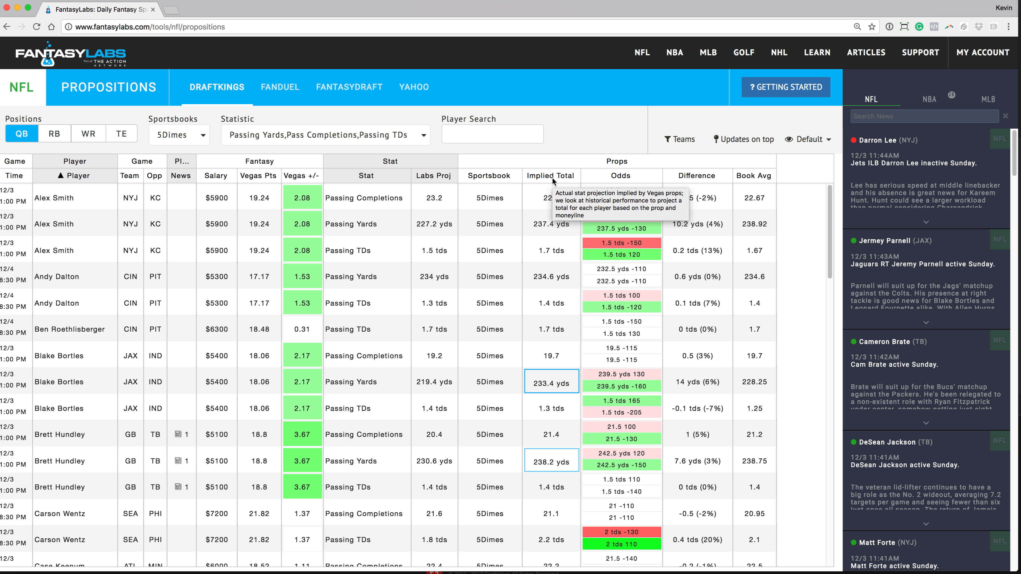
pyautogui.moveTo(599, 136)
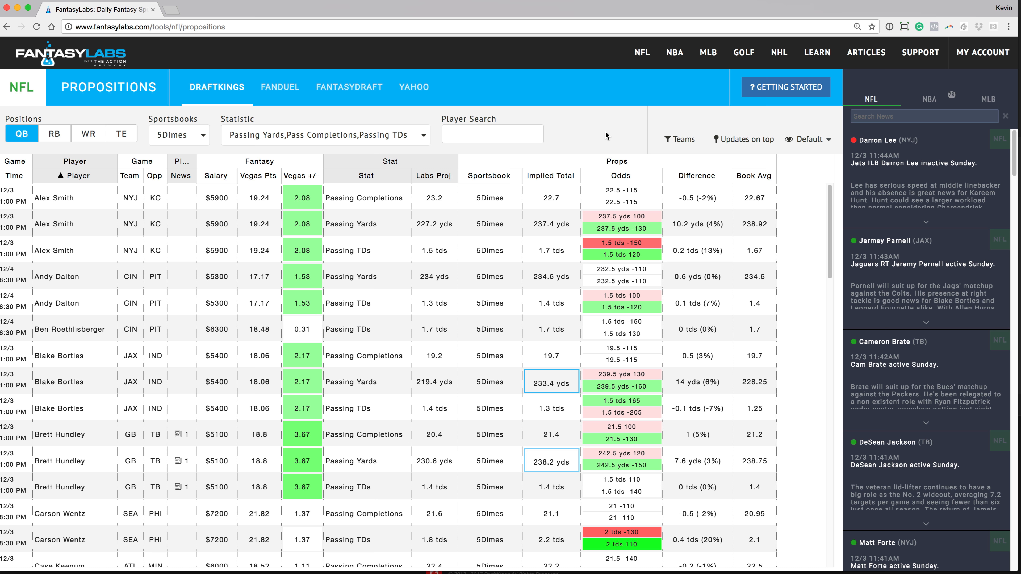
pyautogui.moveTo(553, 224)
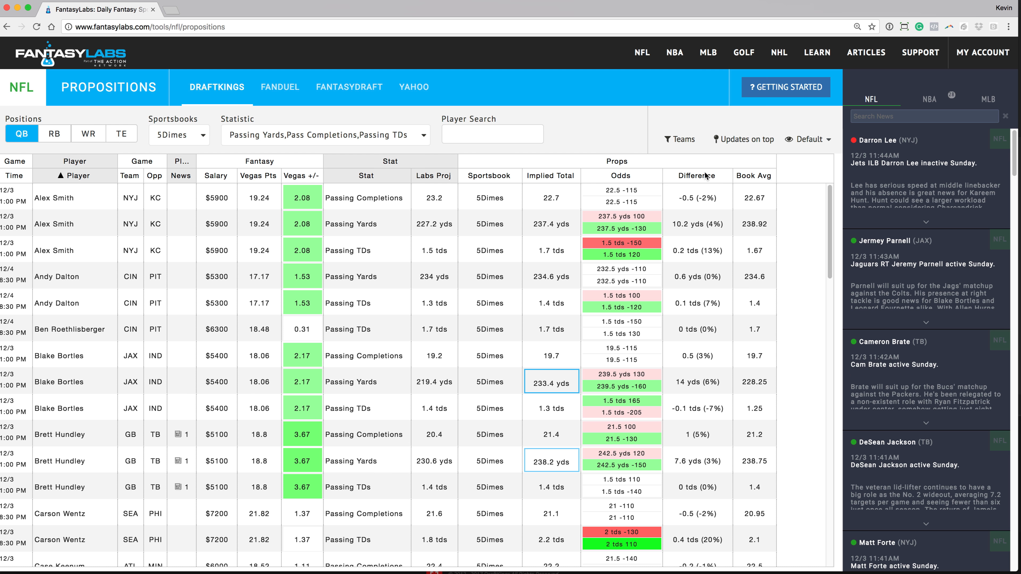
pyautogui.moveTo(637, 204)
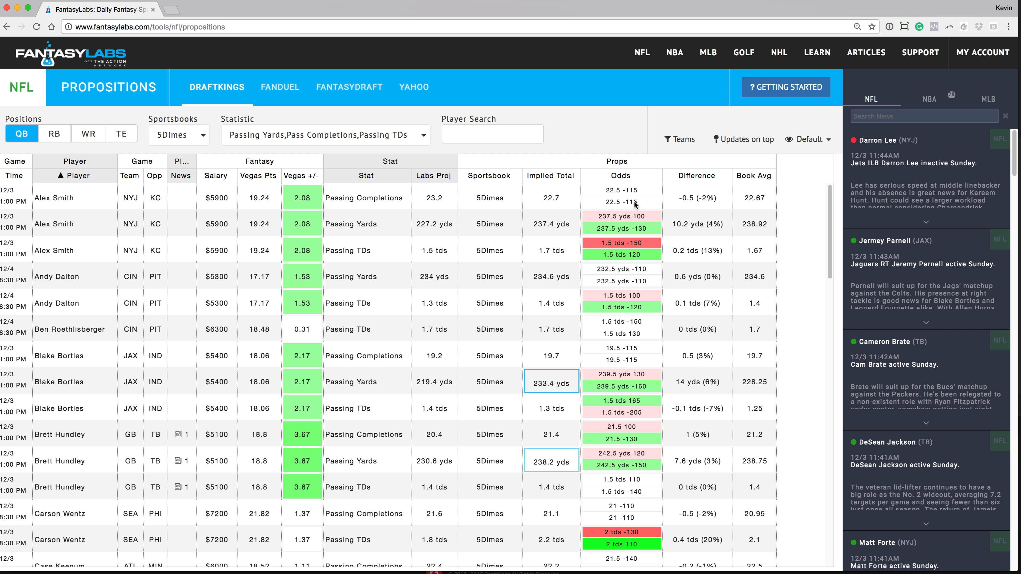
pyautogui.moveTo(699, 174)
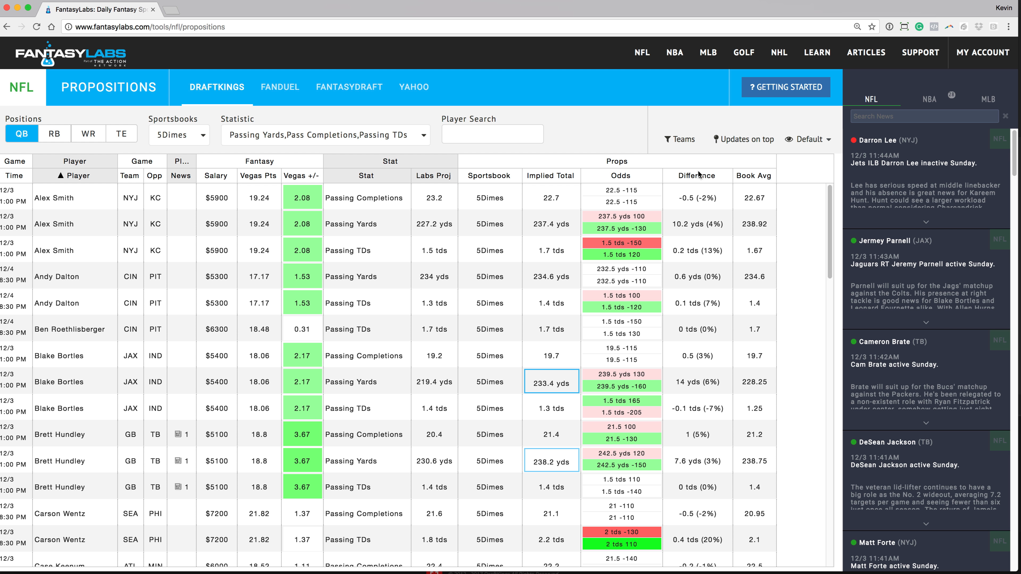
pyautogui.click(696, 176)
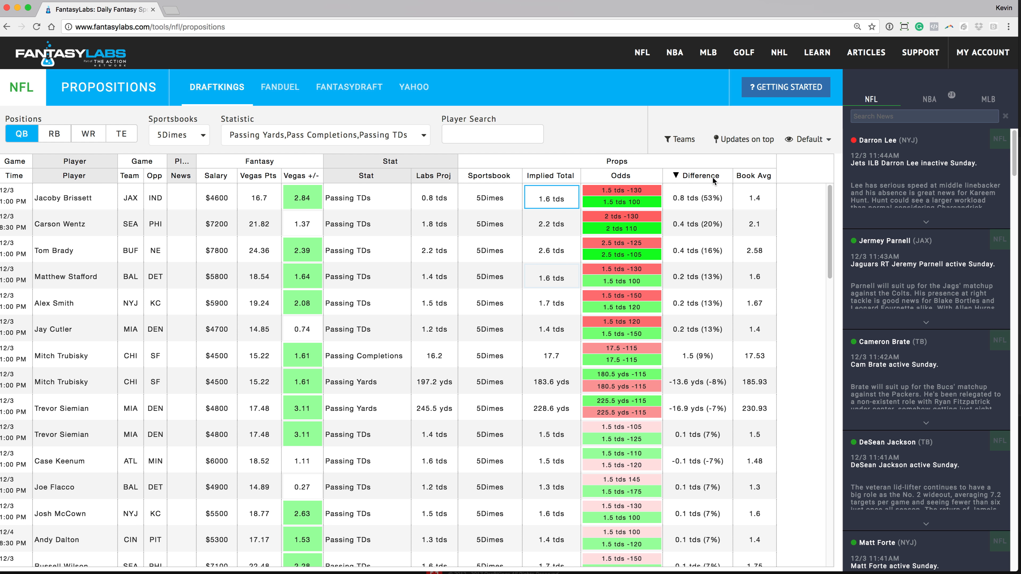
pyautogui.moveTo(748, 198)
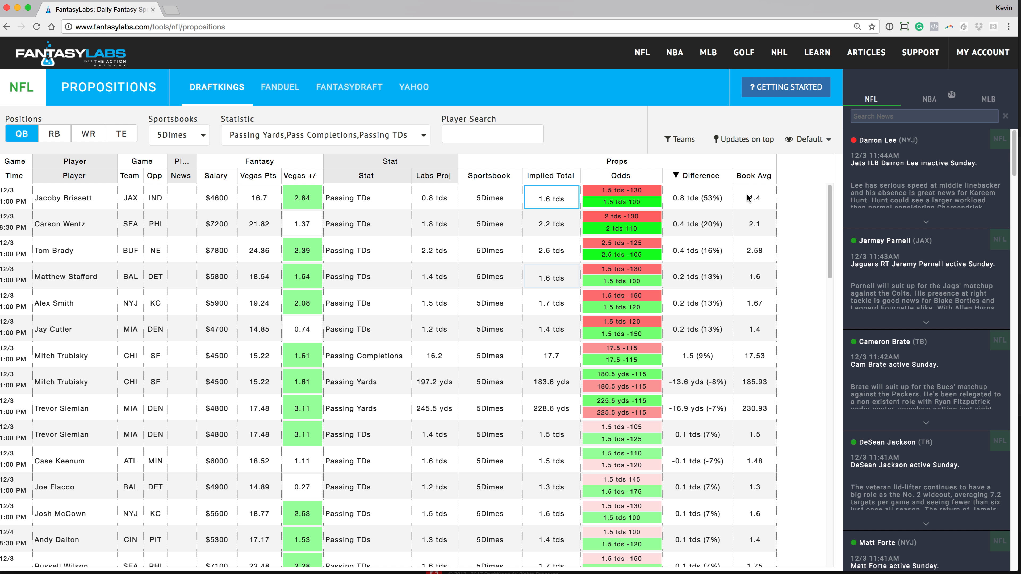
pyautogui.moveTo(157, 235)
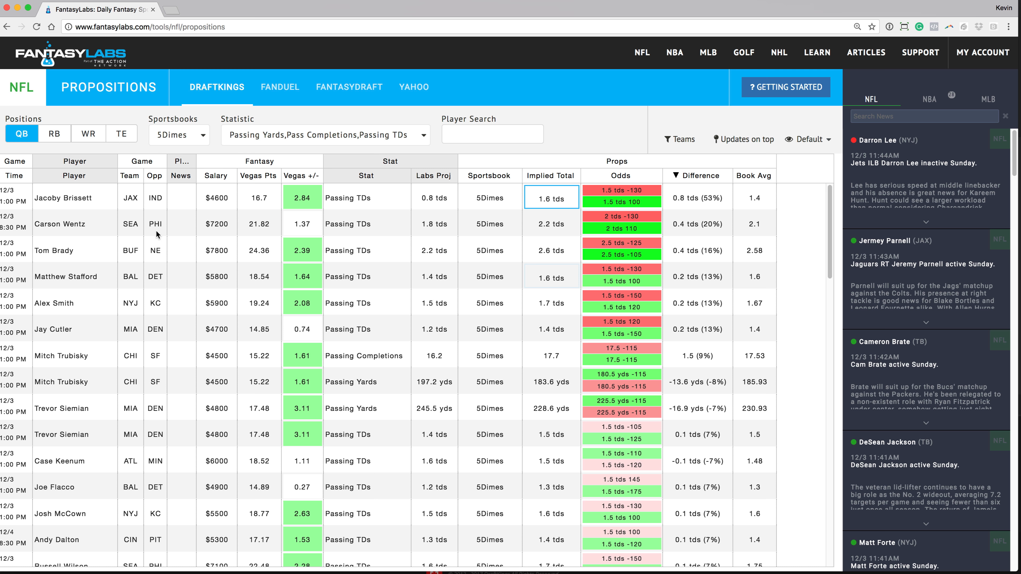
pyautogui.moveTo(357, 200)
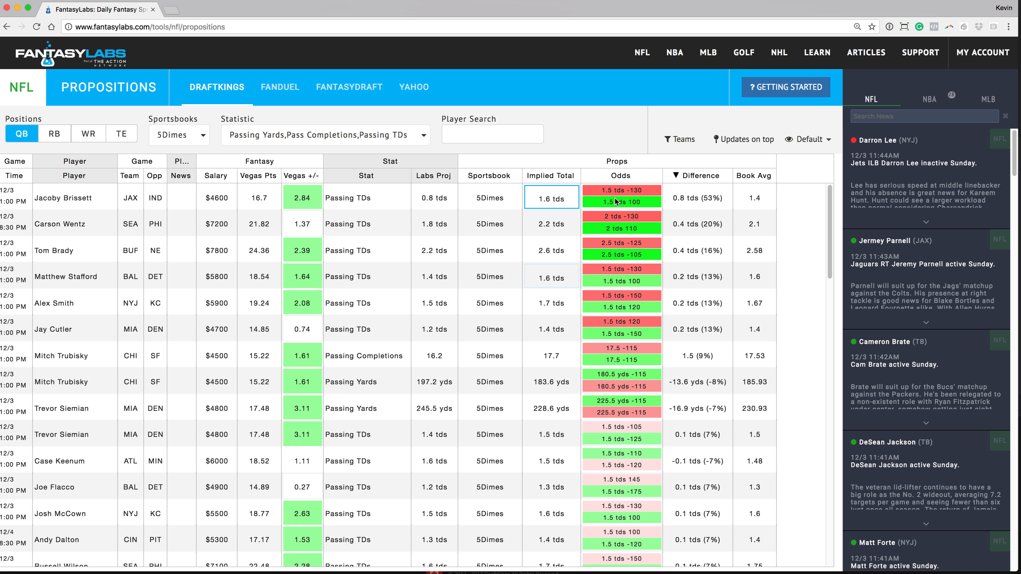
pyautogui.moveTo(635, 197)
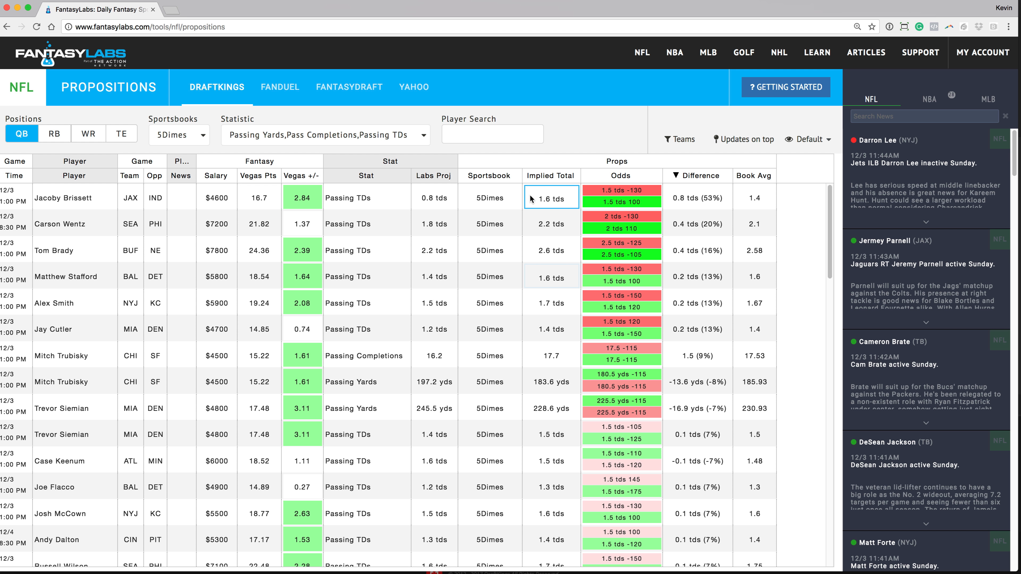
pyautogui.moveTo(540, 197)
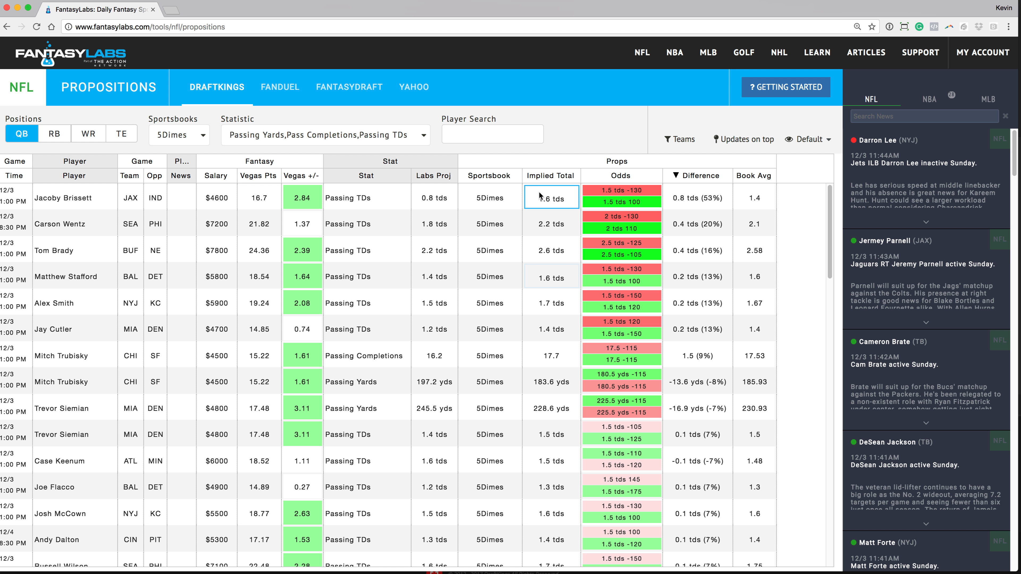
pyautogui.moveTo(566, 220)
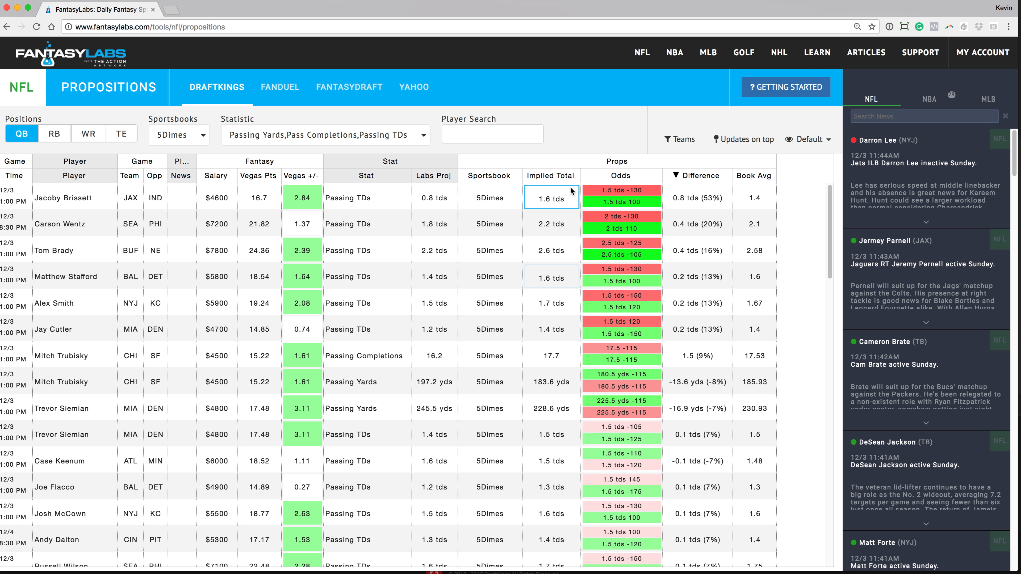
pyautogui.moveTo(553, 200)
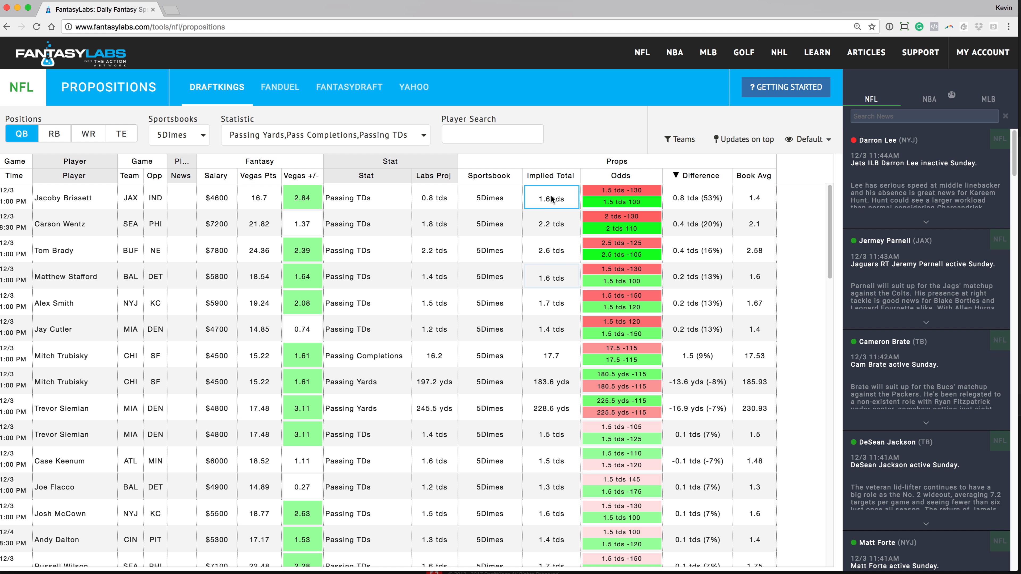
pyautogui.moveTo(539, 198)
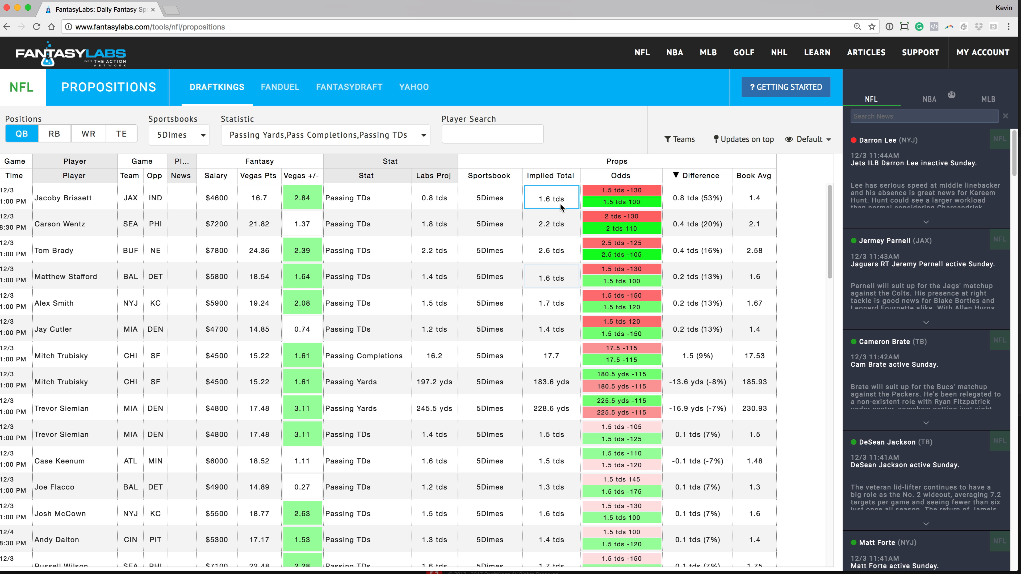
pyautogui.moveTo(439, 206)
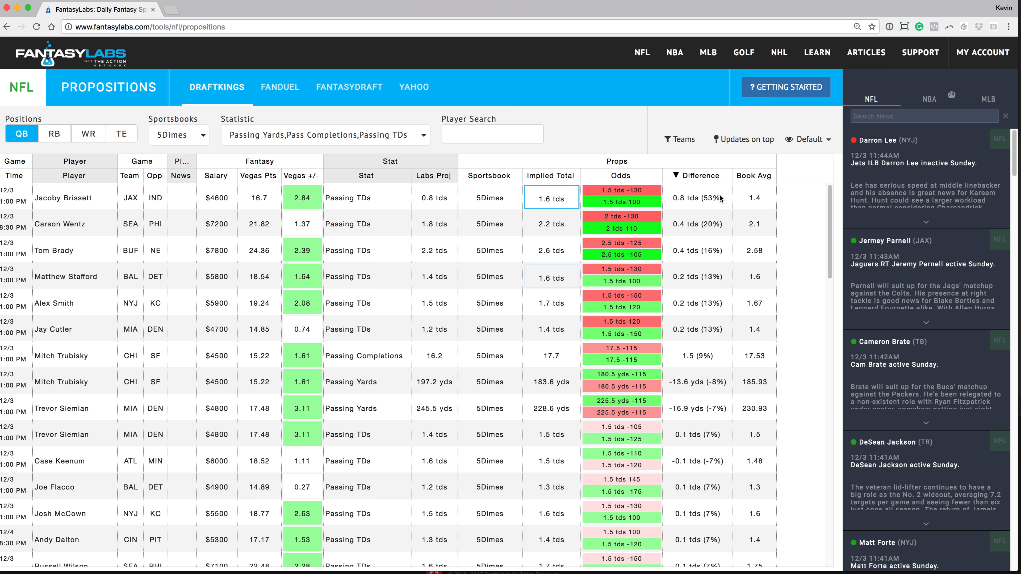
pyautogui.moveTo(620, 205)
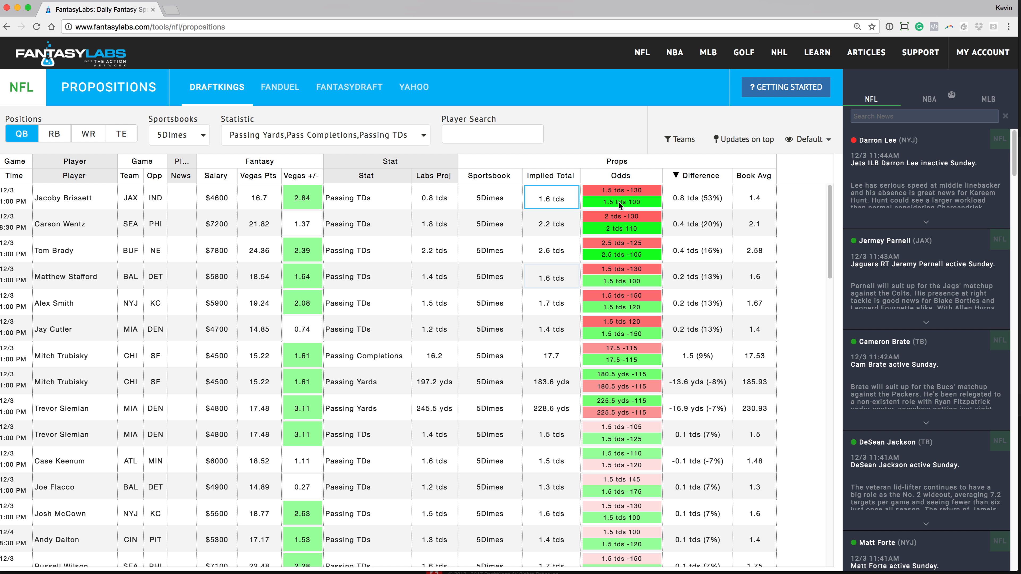
pyautogui.moveTo(618, 207)
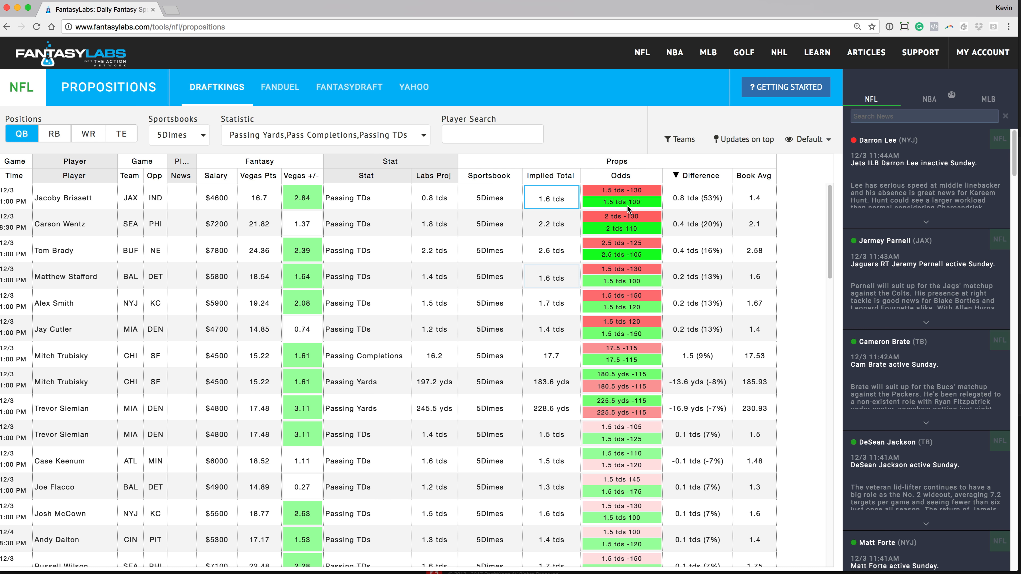
pyautogui.moveTo(429, 181)
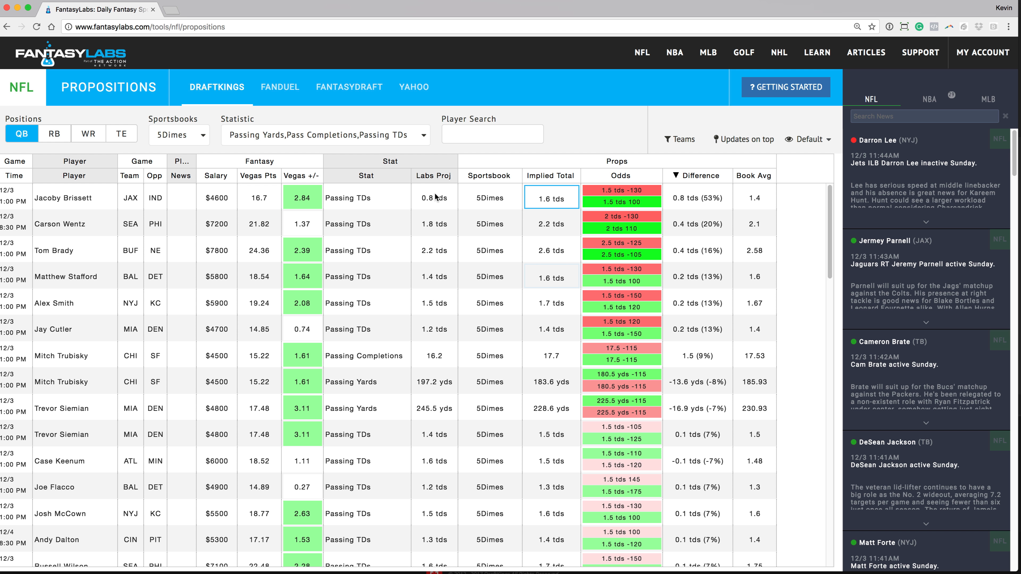
pyautogui.moveTo(716, 206)
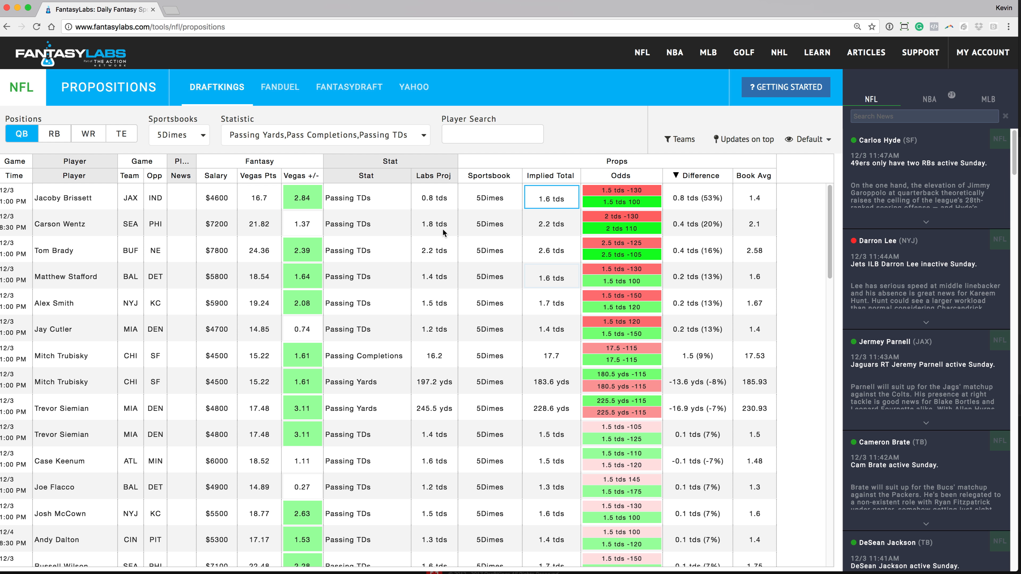
pyautogui.moveTo(501, 238)
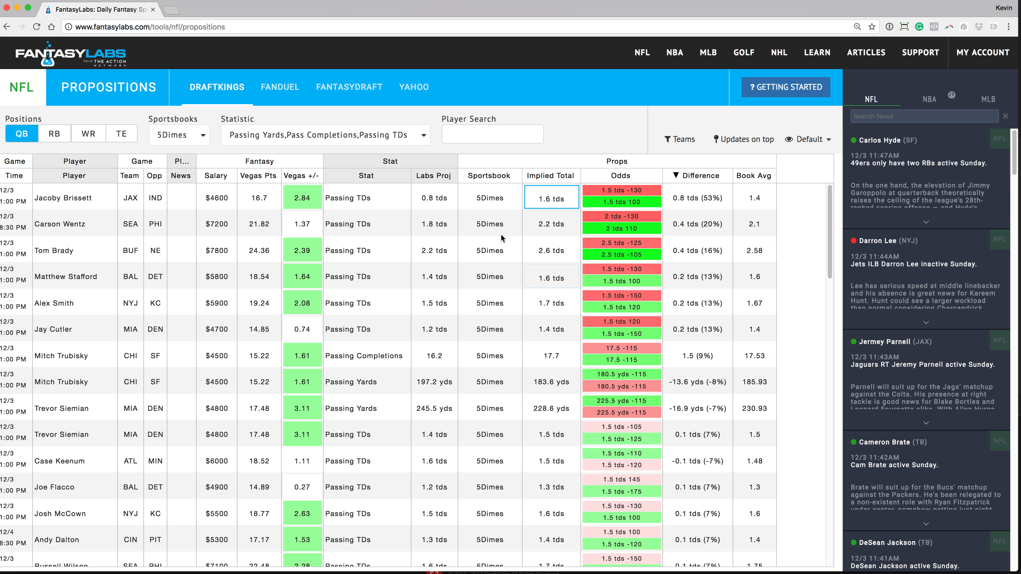
pyautogui.moveTo(558, 232)
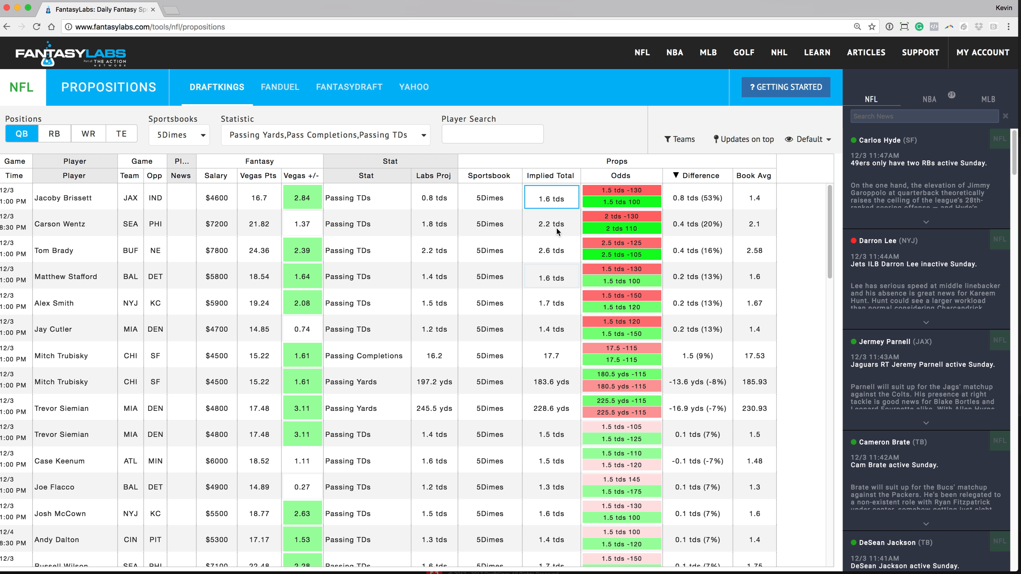
pyautogui.moveTo(623, 236)
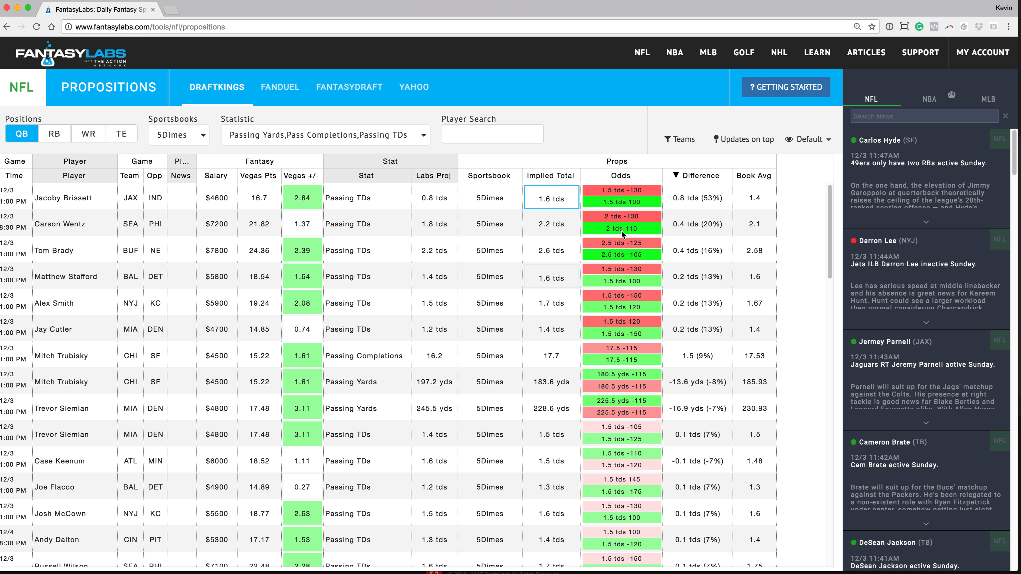
pyautogui.moveTo(578, 252)
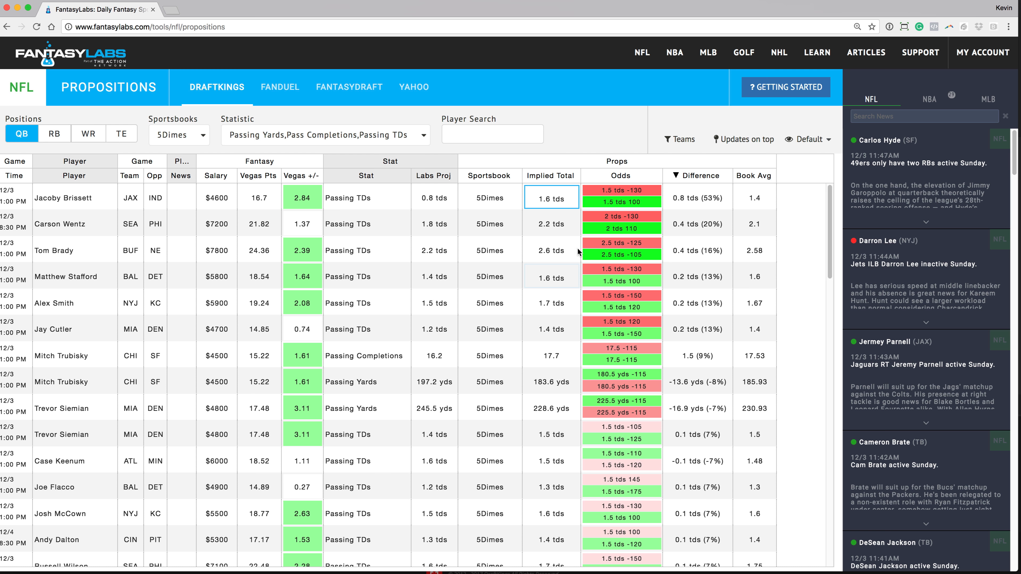
pyautogui.moveTo(448, 235)
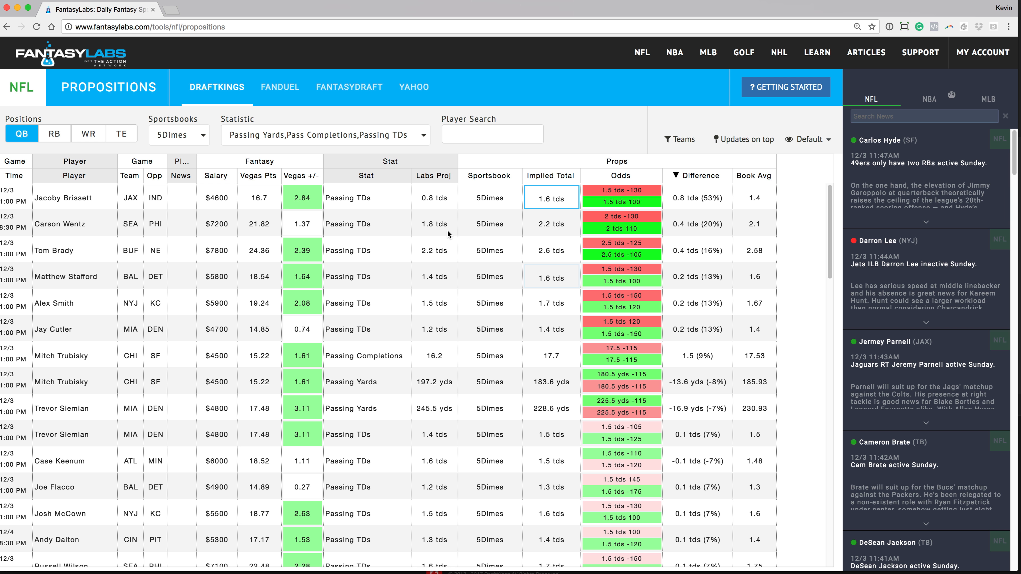
pyautogui.moveTo(816, 235)
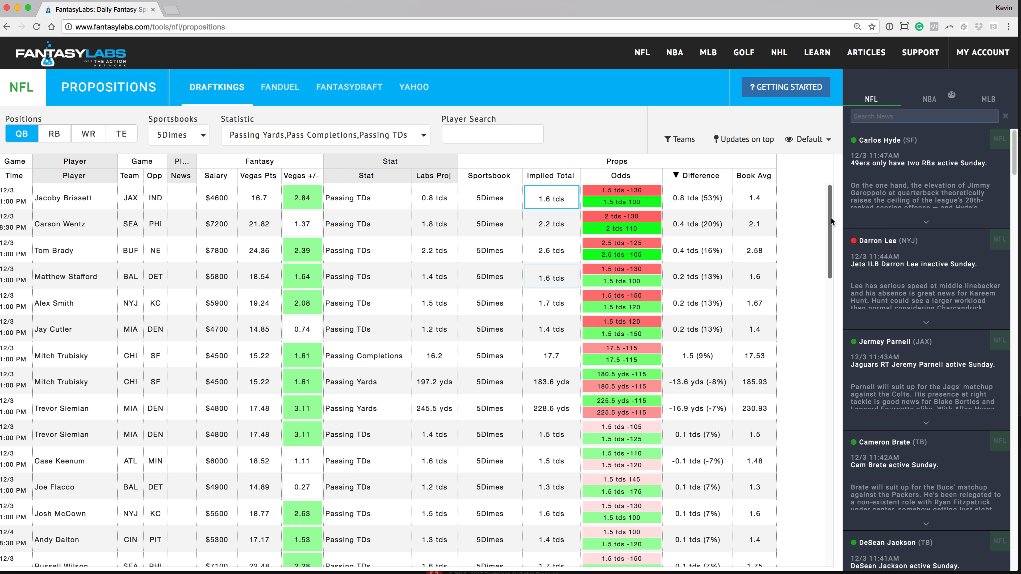
pyautogui.moveTo(813, 244)
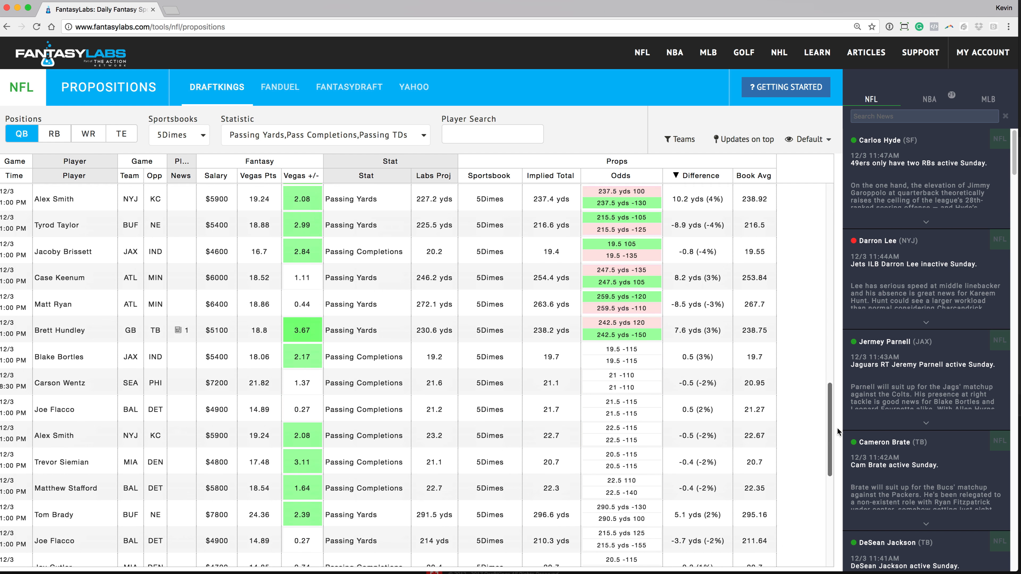
# - Scroll down through the Difference-sorted props and back up to the top
pyautogui.scroll(-3)
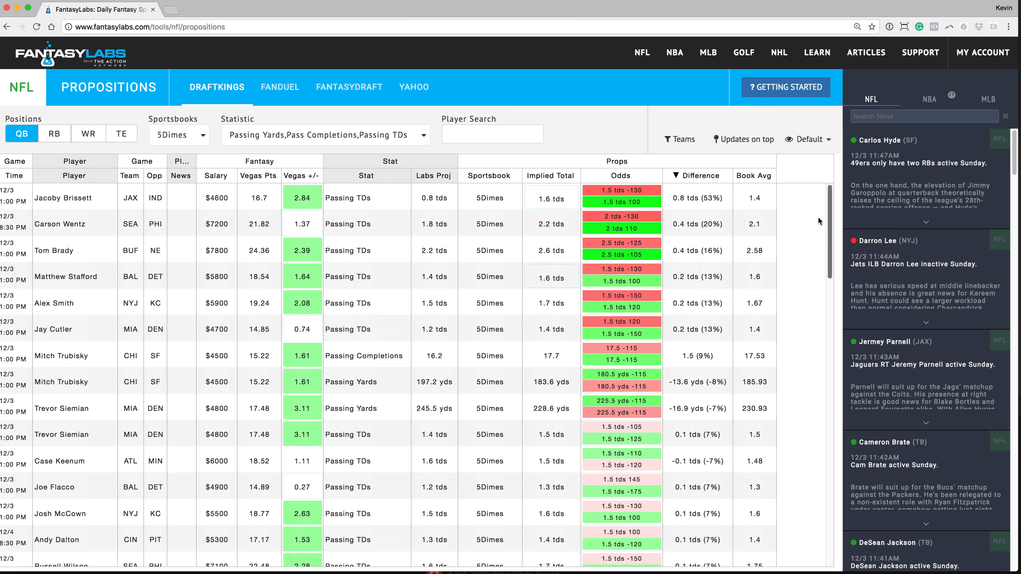
pyautogui.scroll(-3)
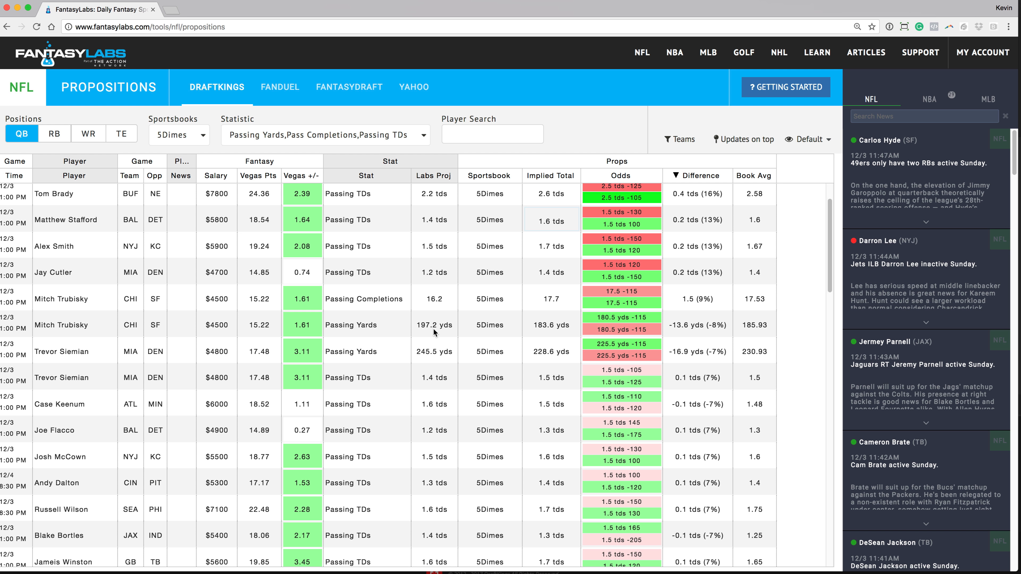
pyautogui.moveTo(52, 333)
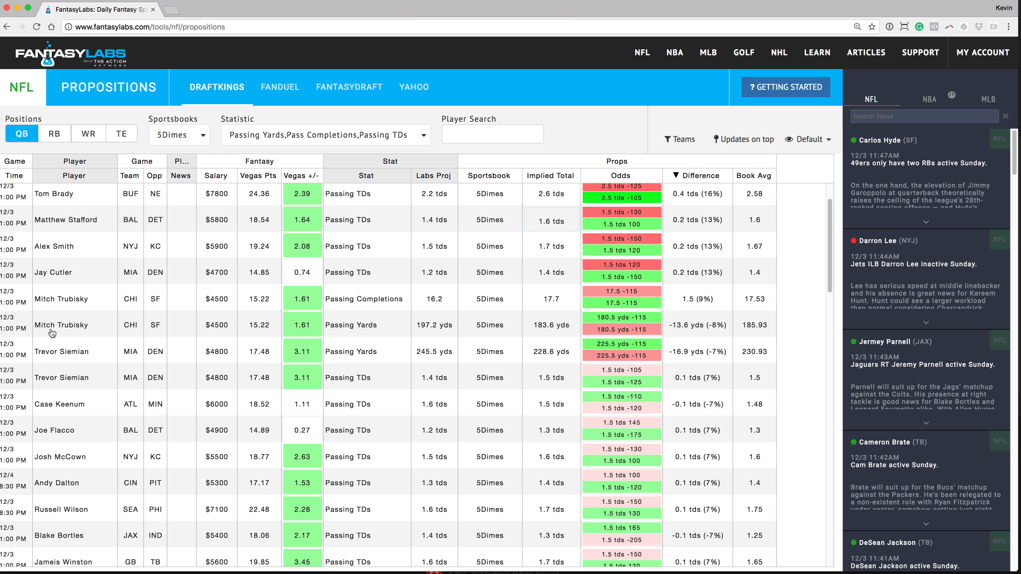
pyautogui.moveTo(423, 334)
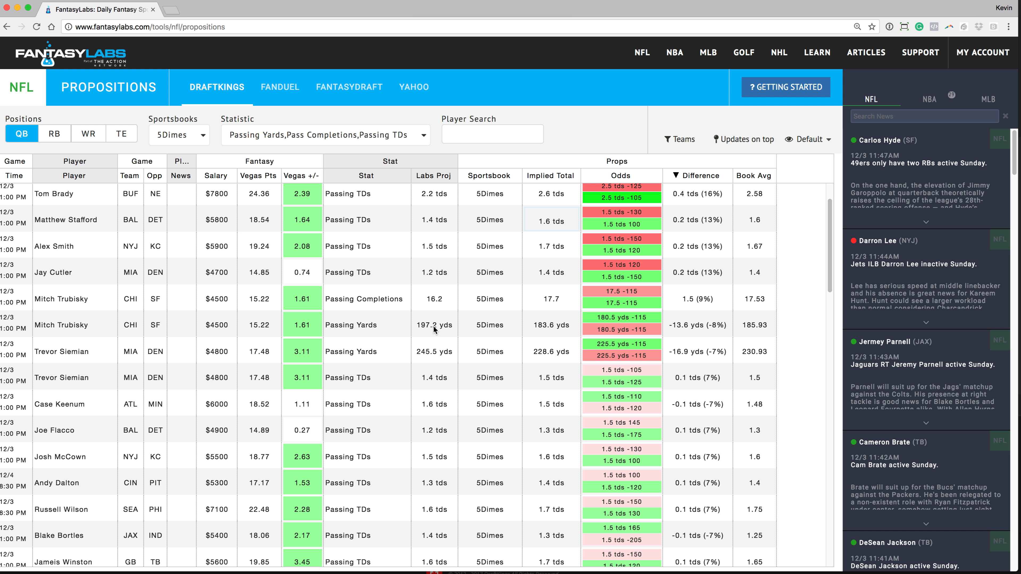
pyautogui.moveTo(543, 333)
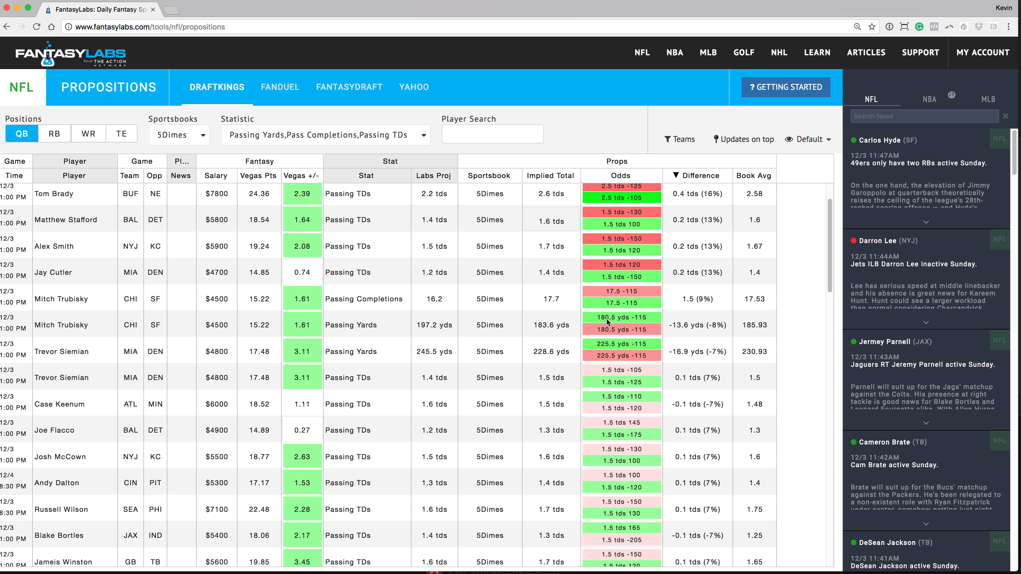
pyautogui.moveTo(638, 322)
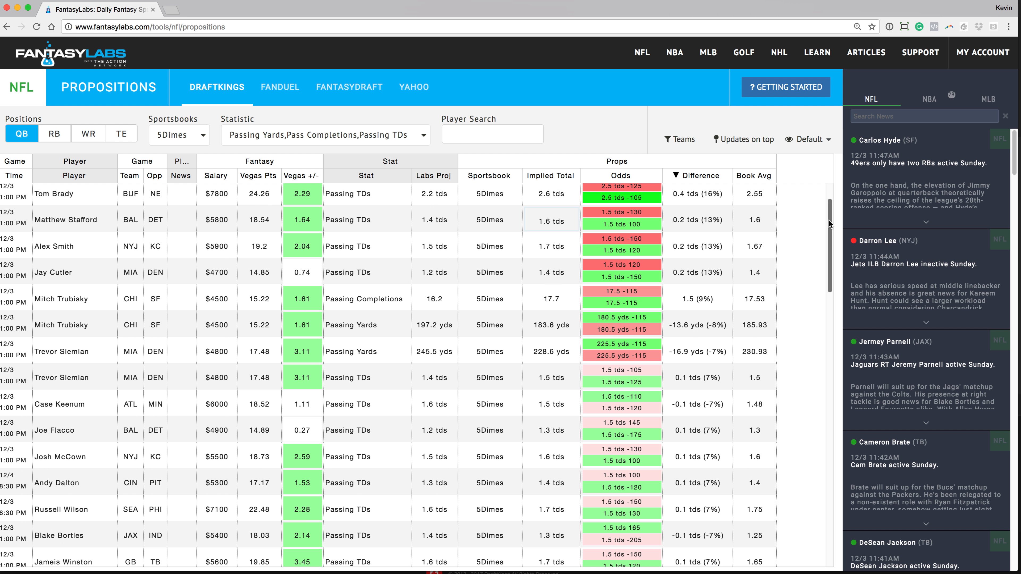
pyautogui.scroll(3)
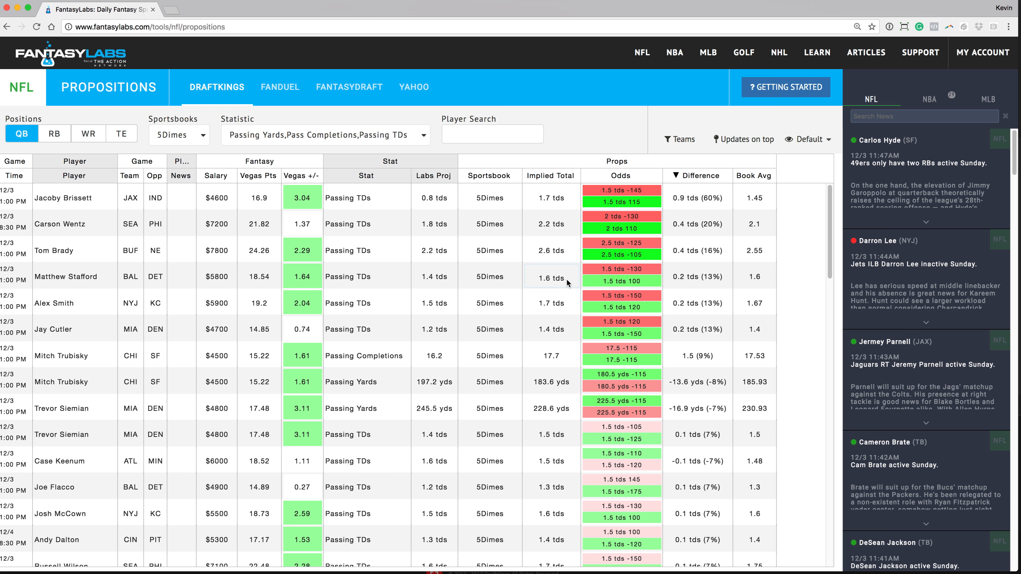
pyautogui.moveTo(527, 289)
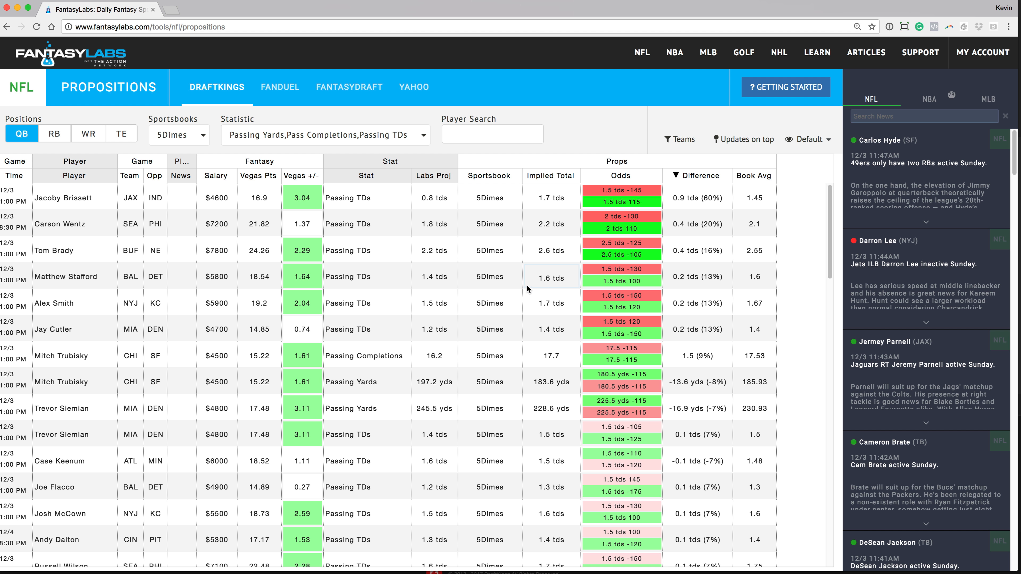
pyautogui.moveTo(449, 360)
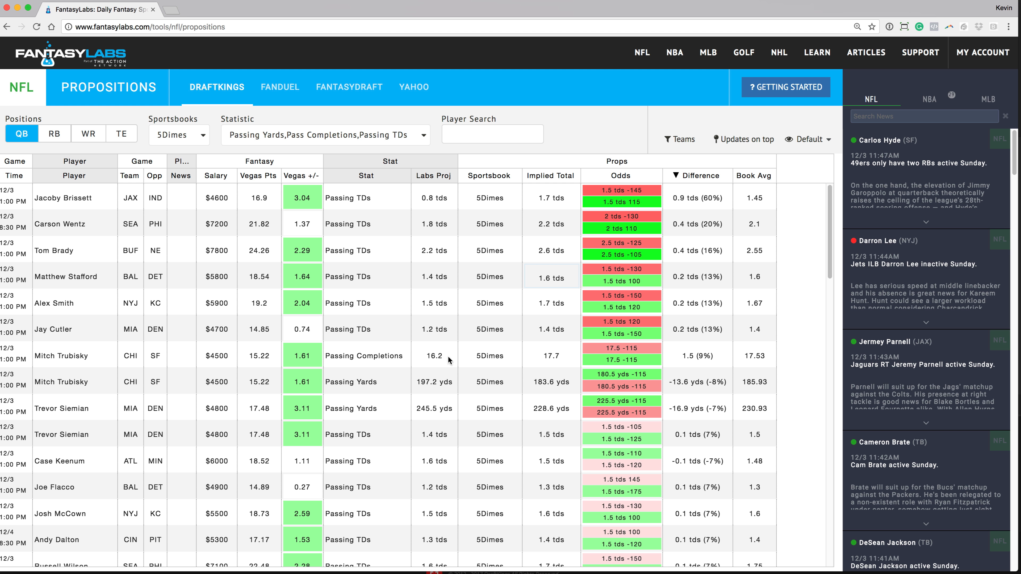
pyautogui.moveTo(836, 206)
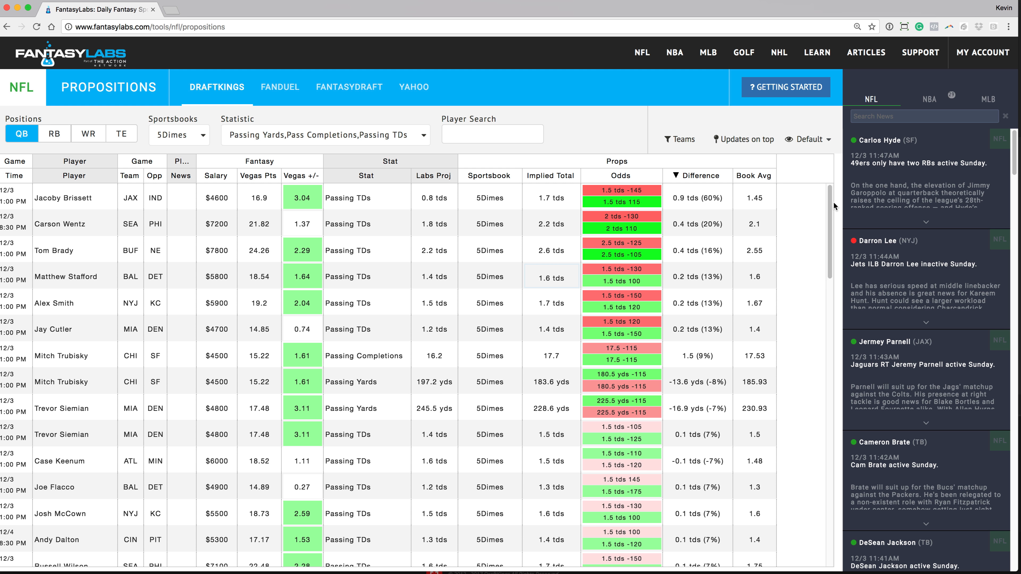
pyautogui.moveTo(438, 231)
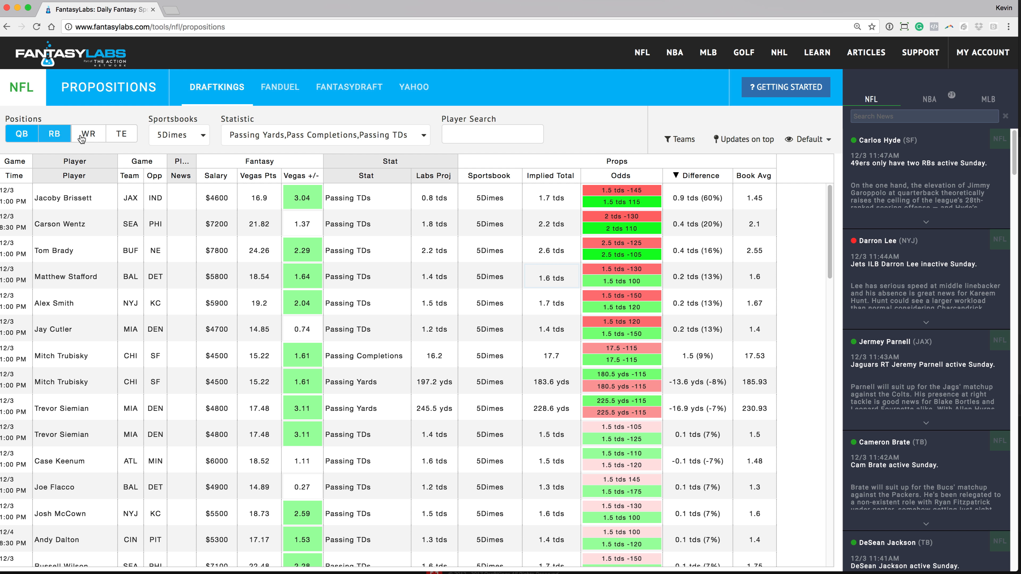
# - Clear every selected Statistic so the table lists all rushing, receiving and passing props
pyautogui.click(421, 135)
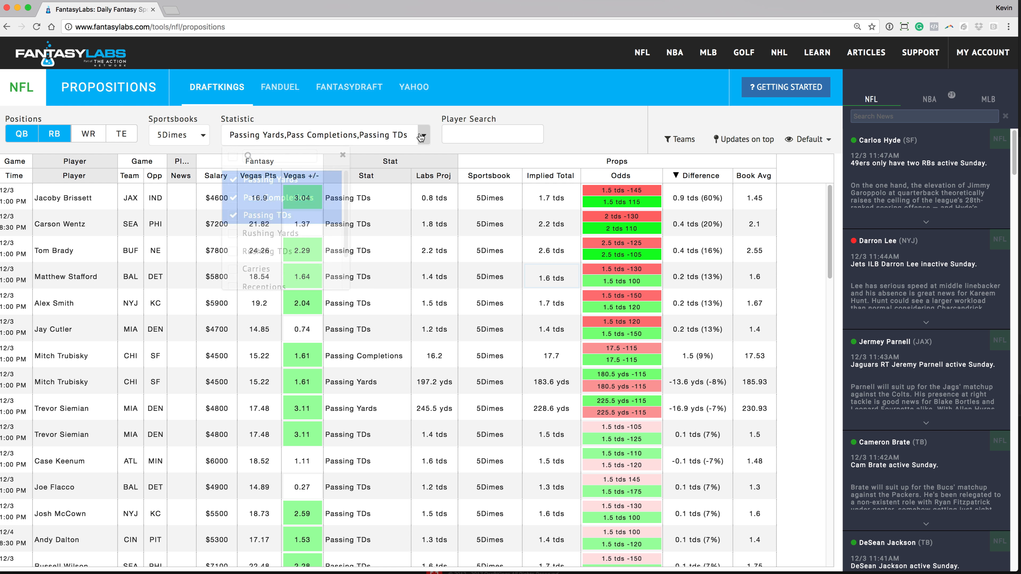
pyautogui.click(280, 135)
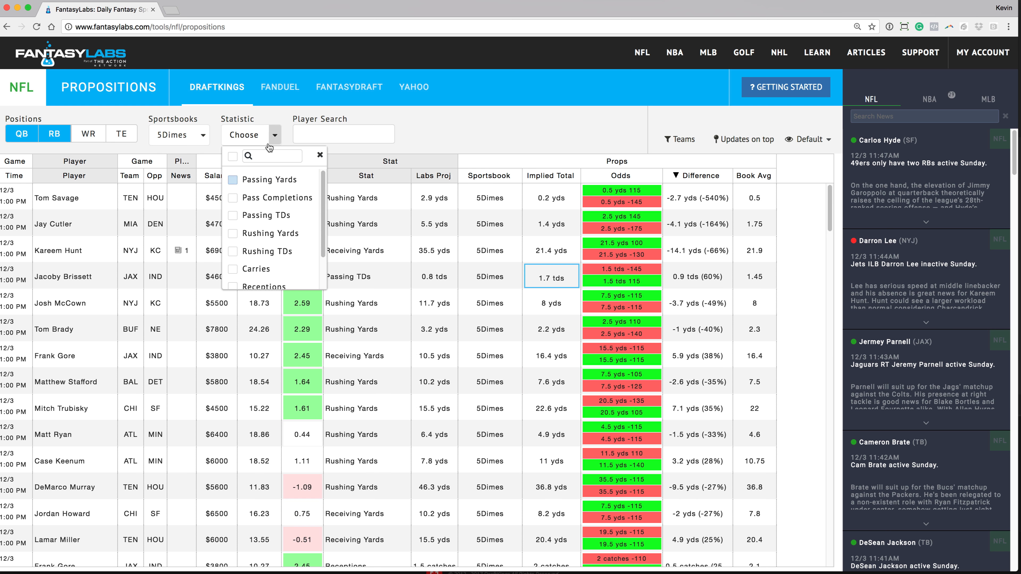
pyautogui.click(176, 134)
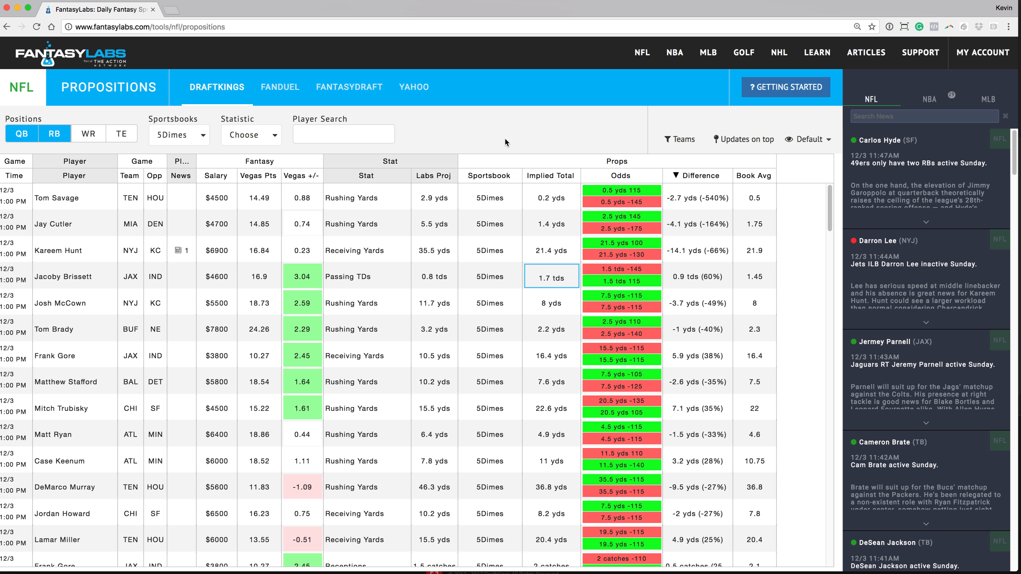
pyautogui.moveTo(508, 140)
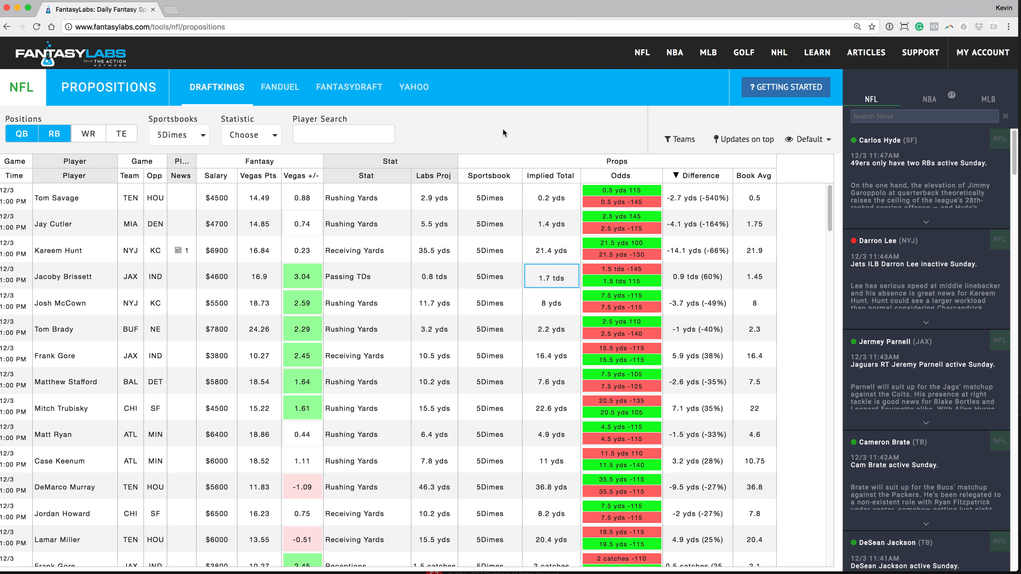